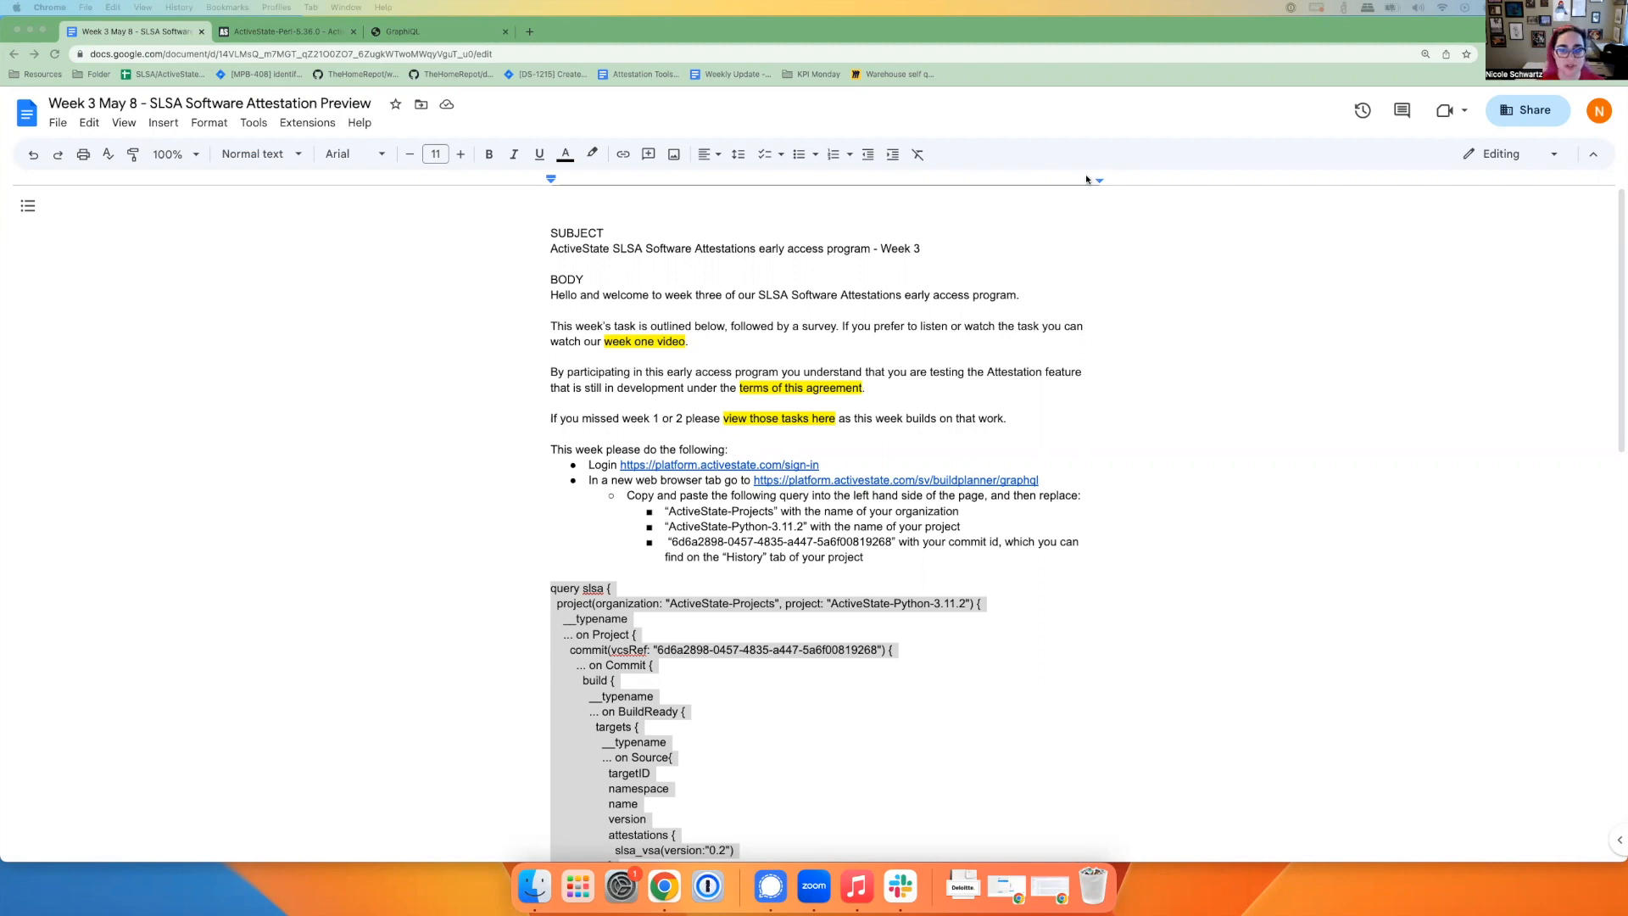
pyautogui.moveTo(956, 302)
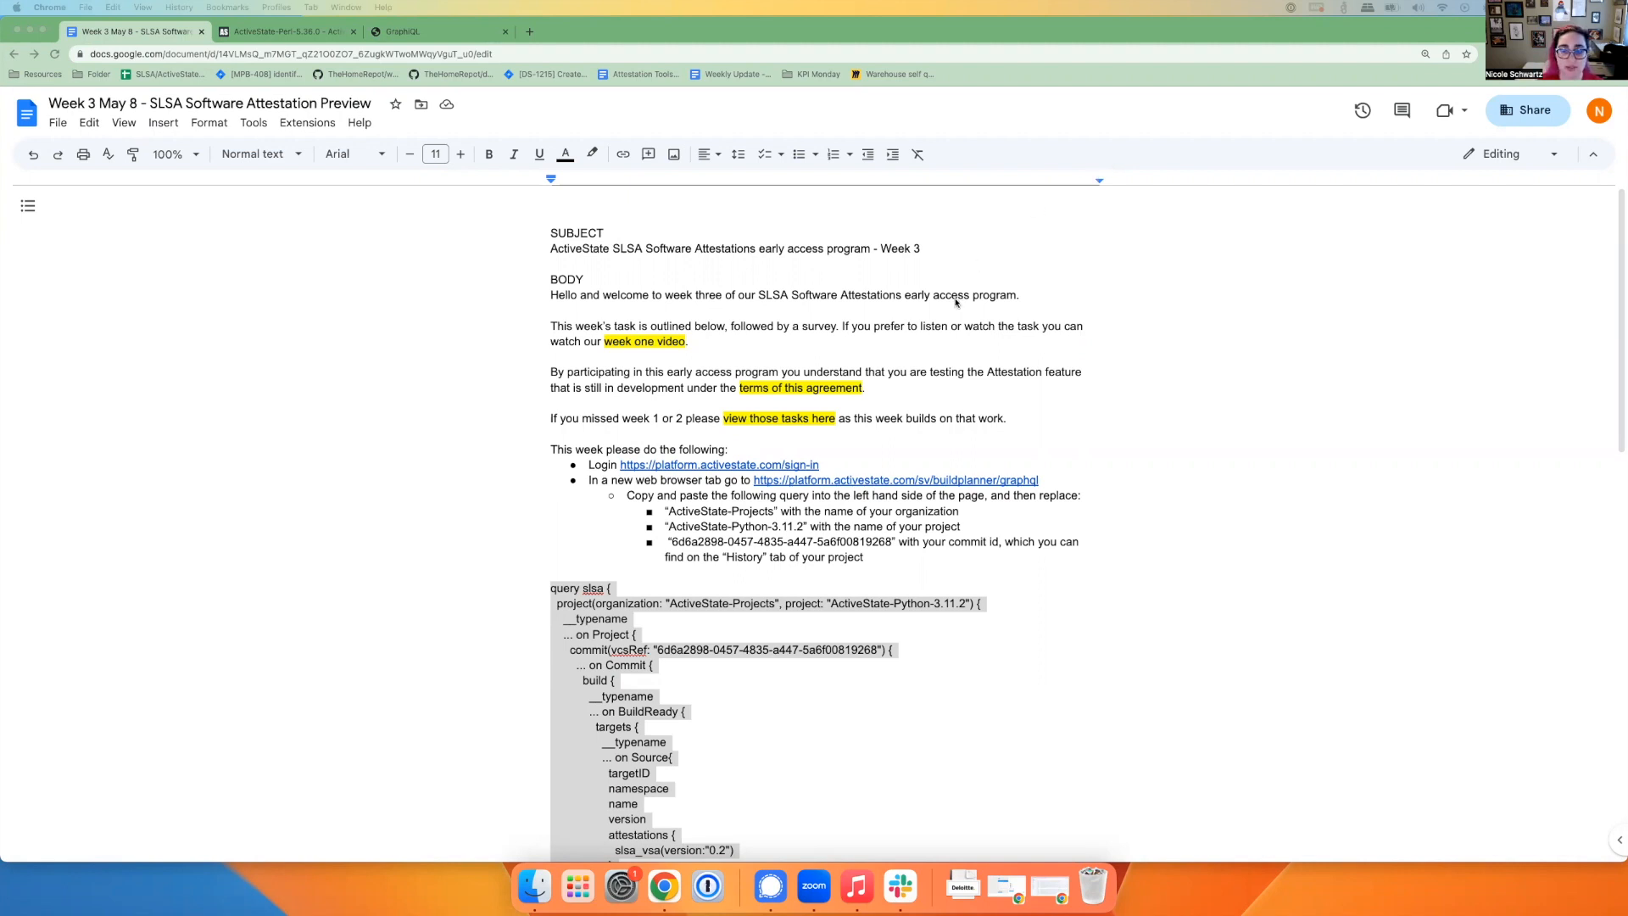
pyautogui.moveTo(466, 290)
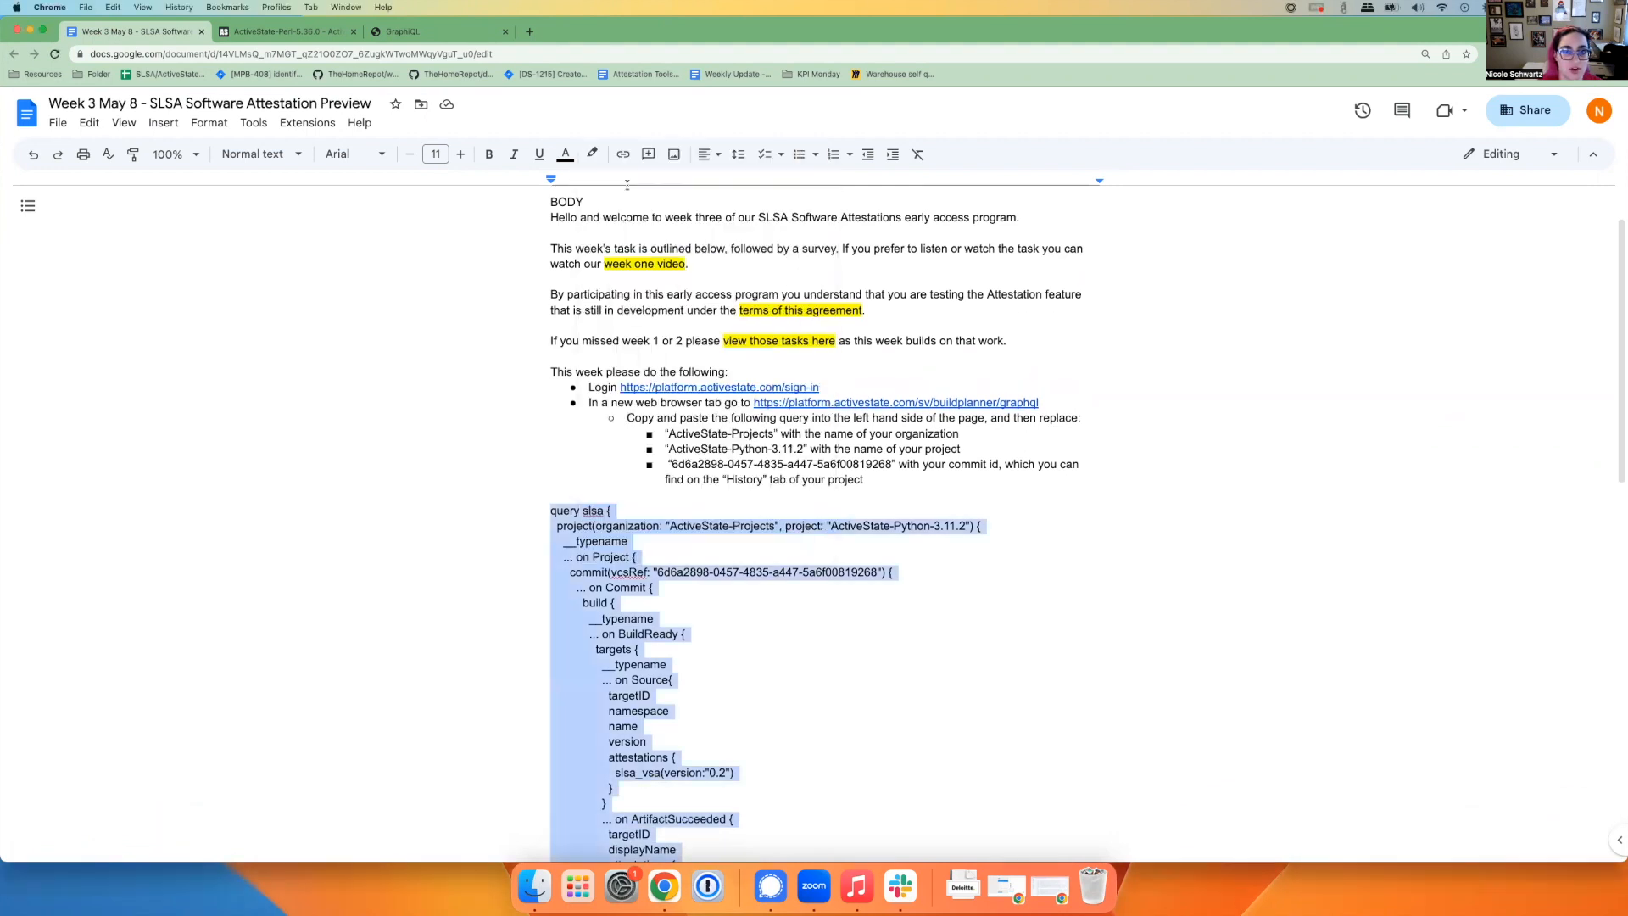
# Check the slsa_vsa attestation field, then grab the Perl project's organization/project path from its address bar.
pyautogui.click(400, 32)
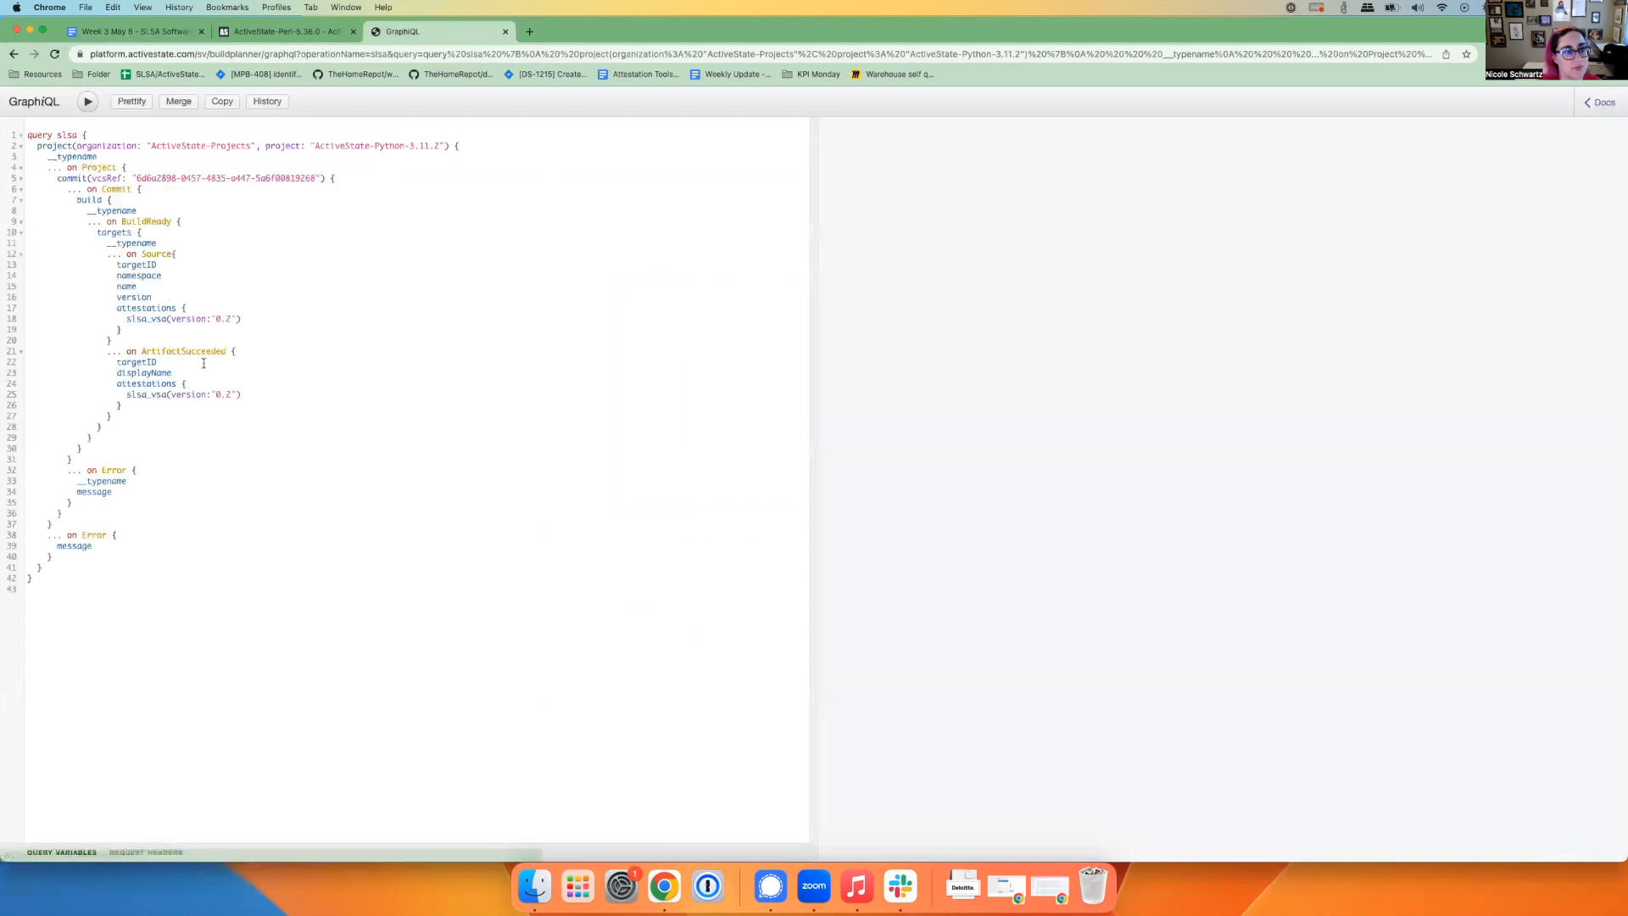
pyautogui.doubleClick(182, 319)
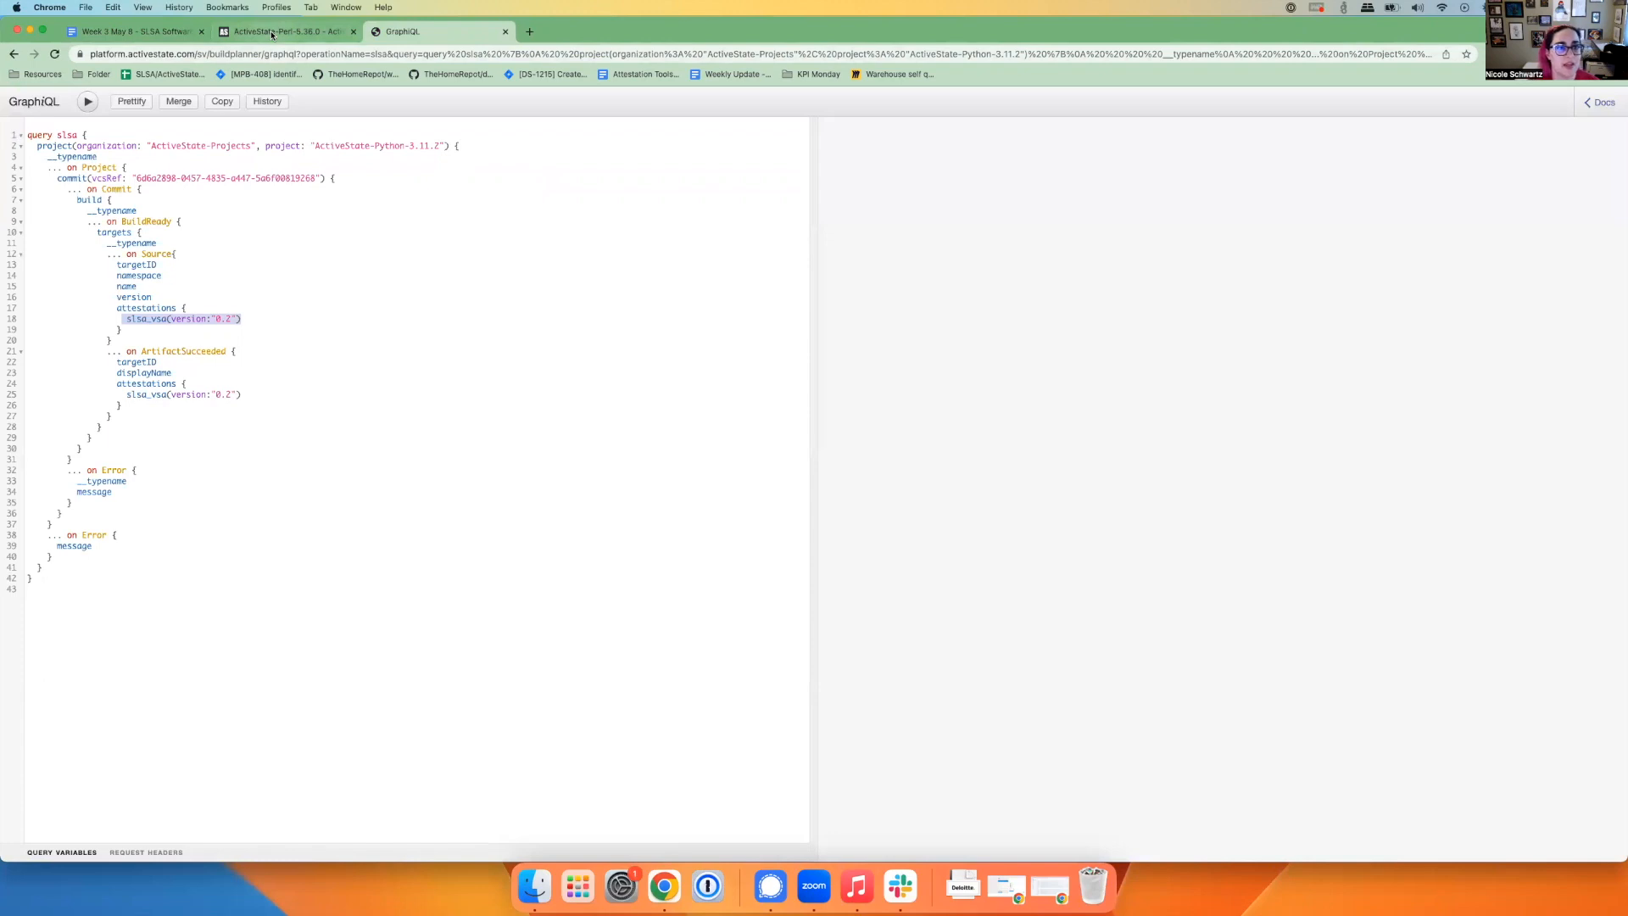
pyautogui.click(271, 31)
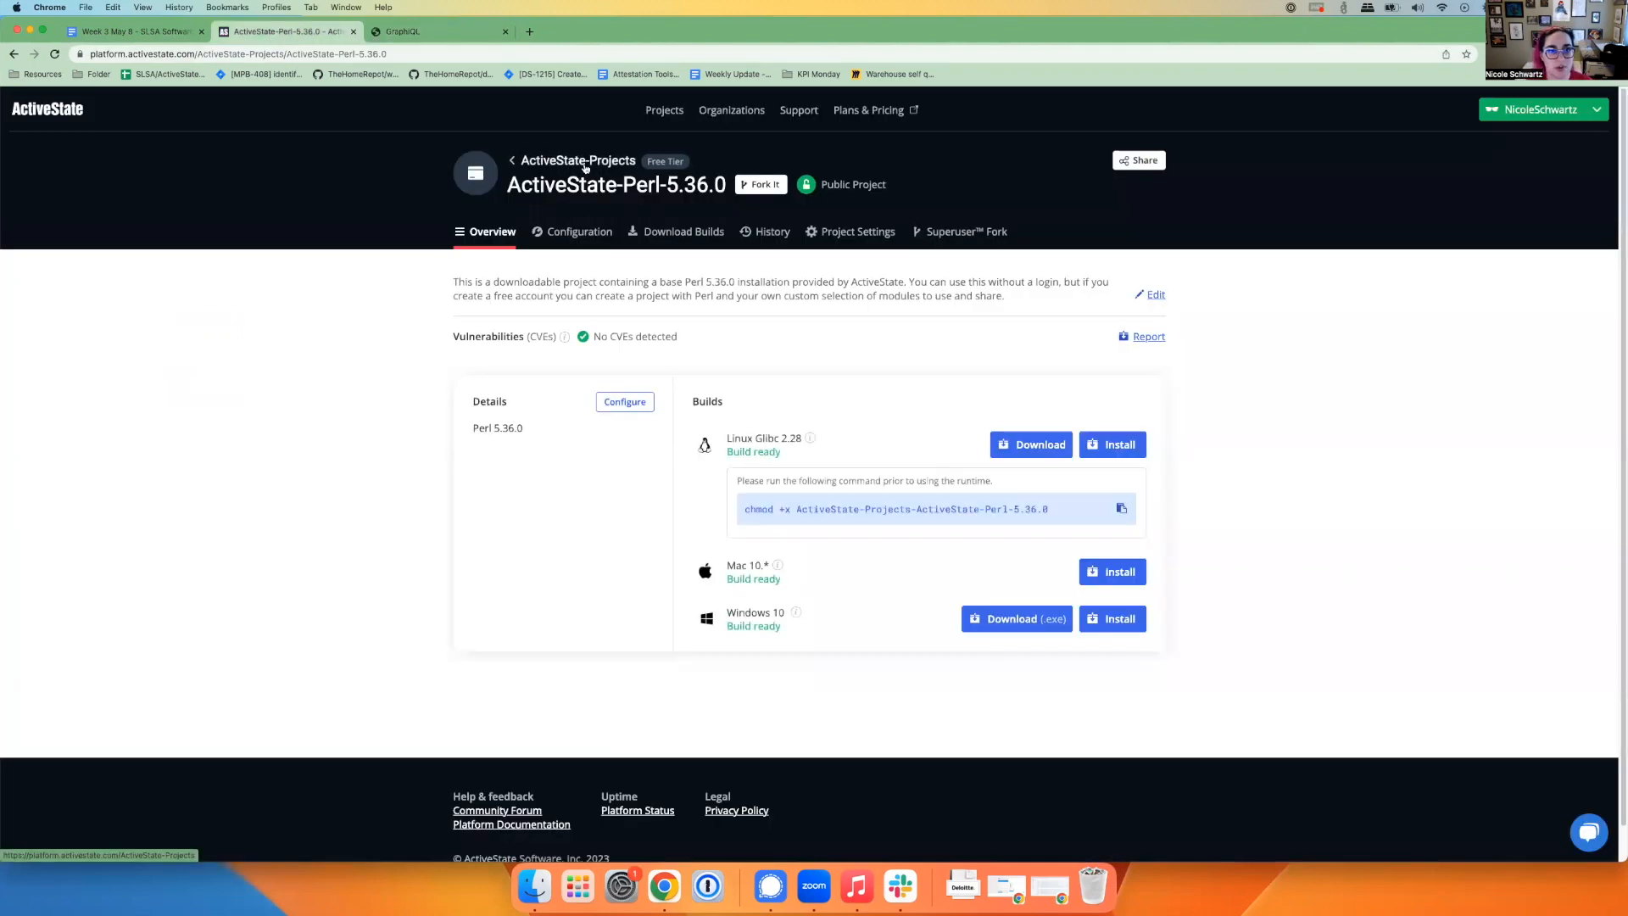
pyautogui.click(245, 53)
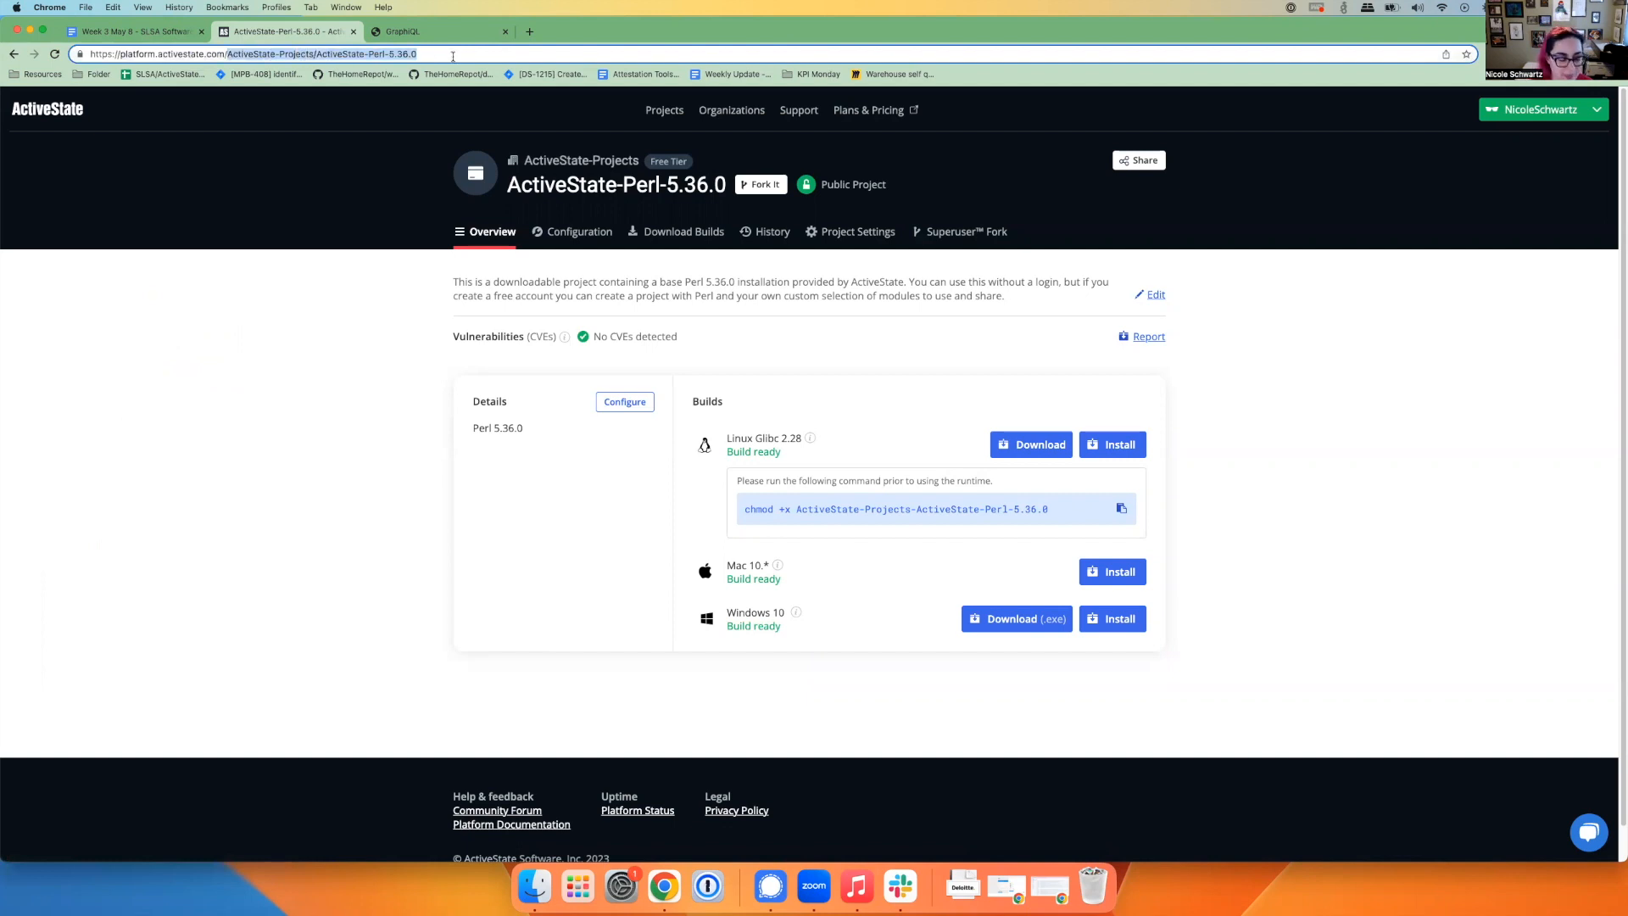
# Edit the query's organization name ActiveState-Projects, appending /ActiveState-Perl-5.36.0.
pyautogui.click(412, 31)
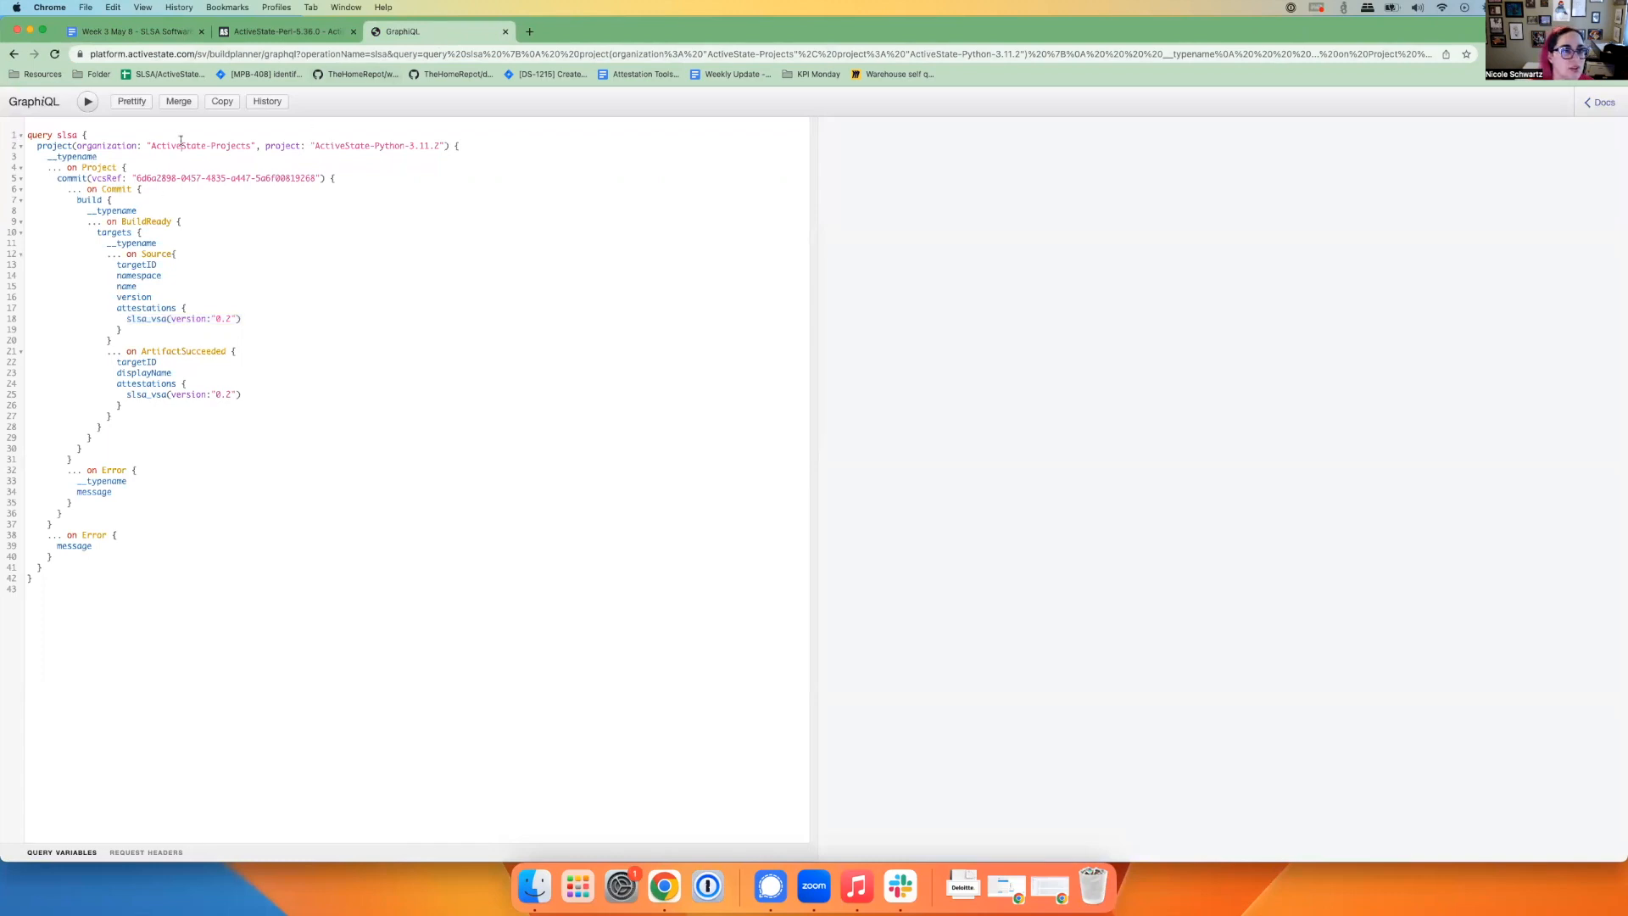
pyautogui.doubleClick(201, 145)
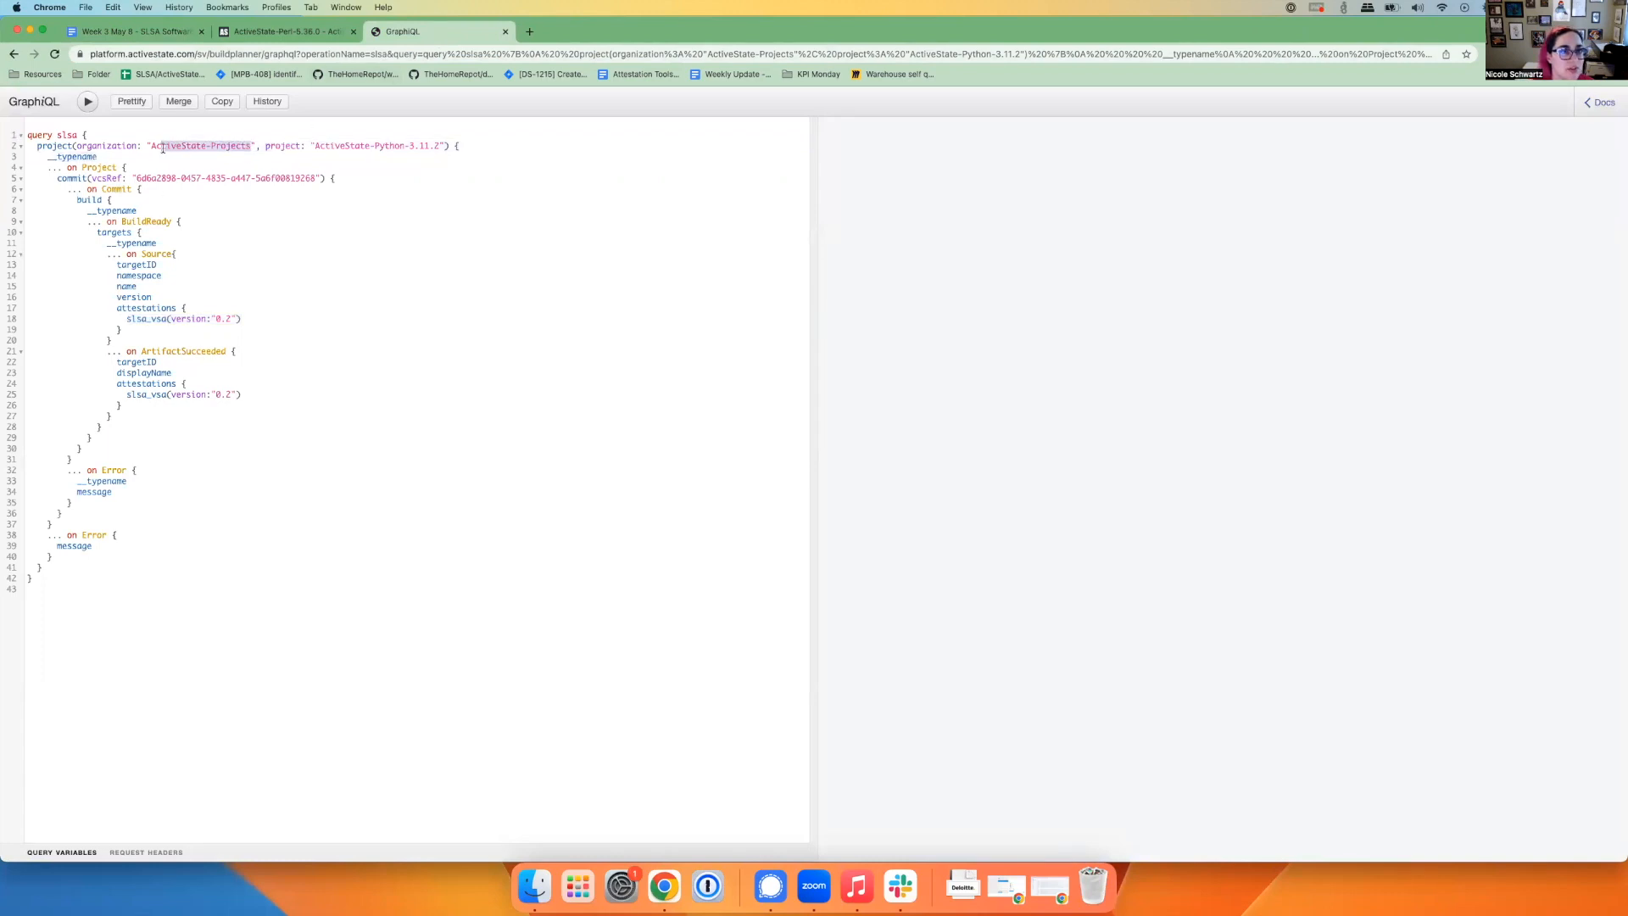
pyautogui.write('/ActiveState-Perl-5.36.0')
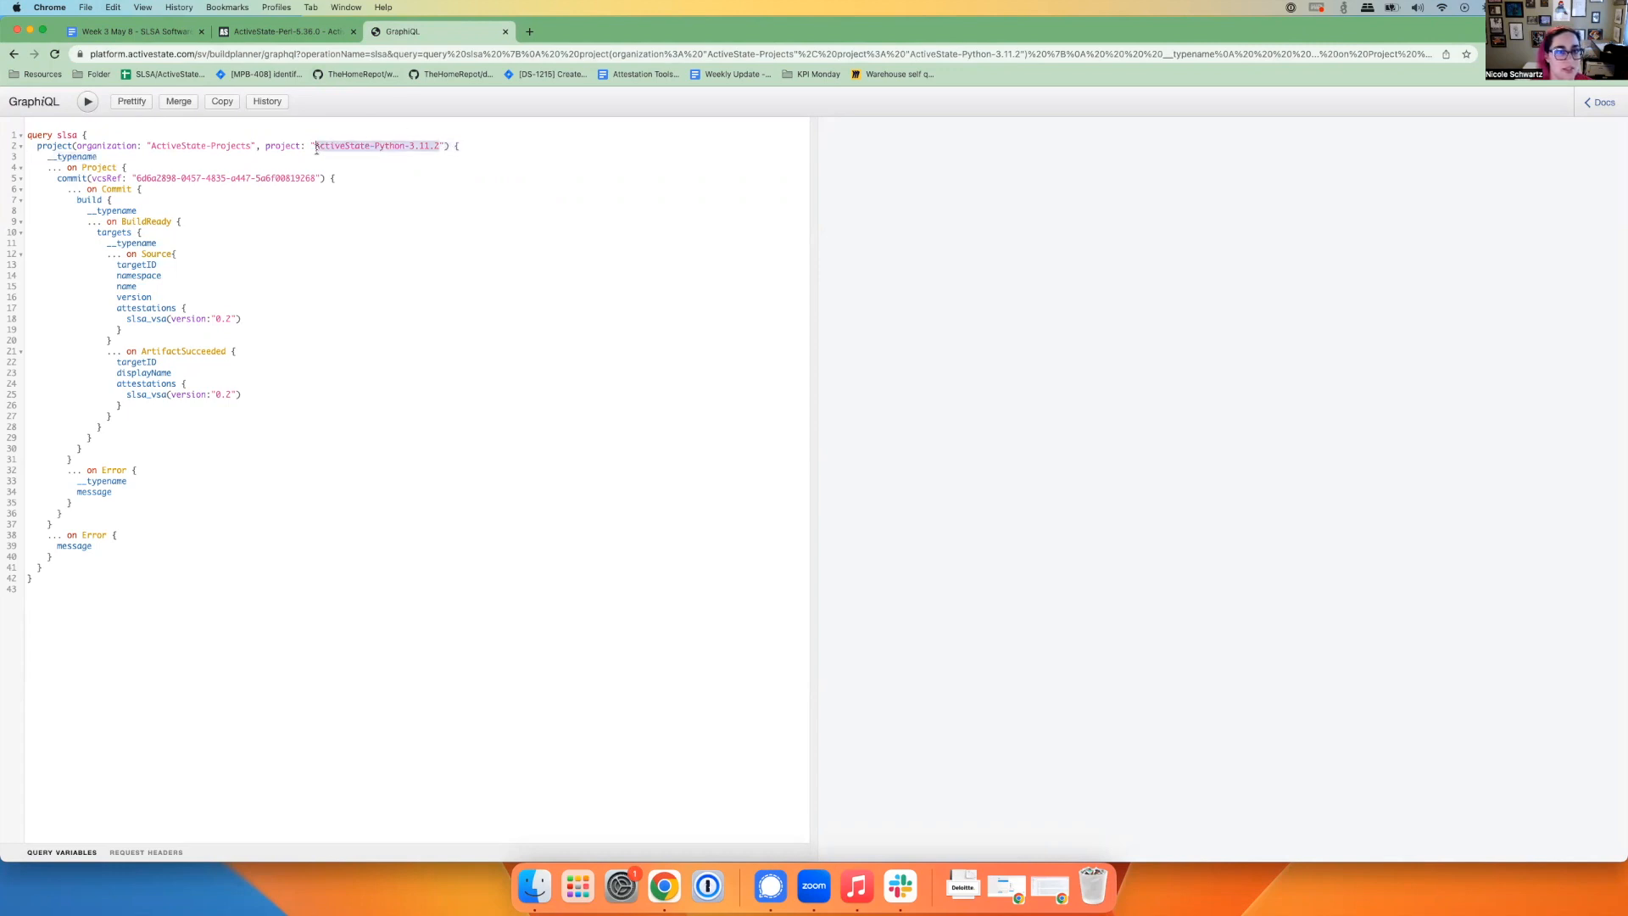
# Copy the newest commit ID from the ActiveState-Perl-5.36.0 history and return to GraphiQL.
pyautogui.click(280, 32)
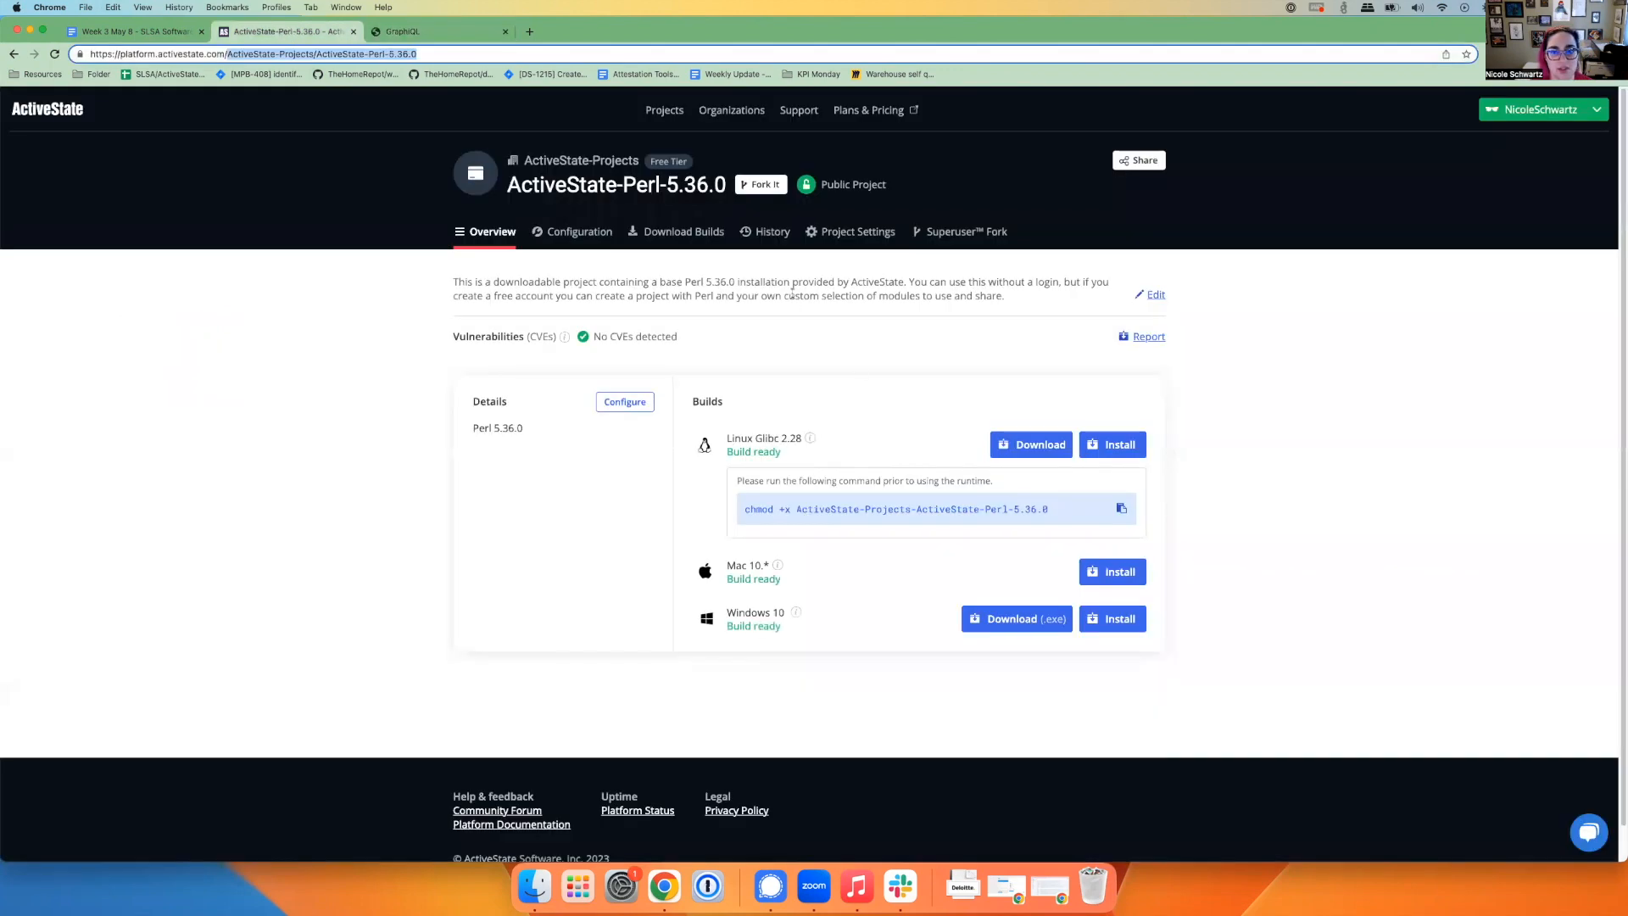
pyautogui.click(771, 231)
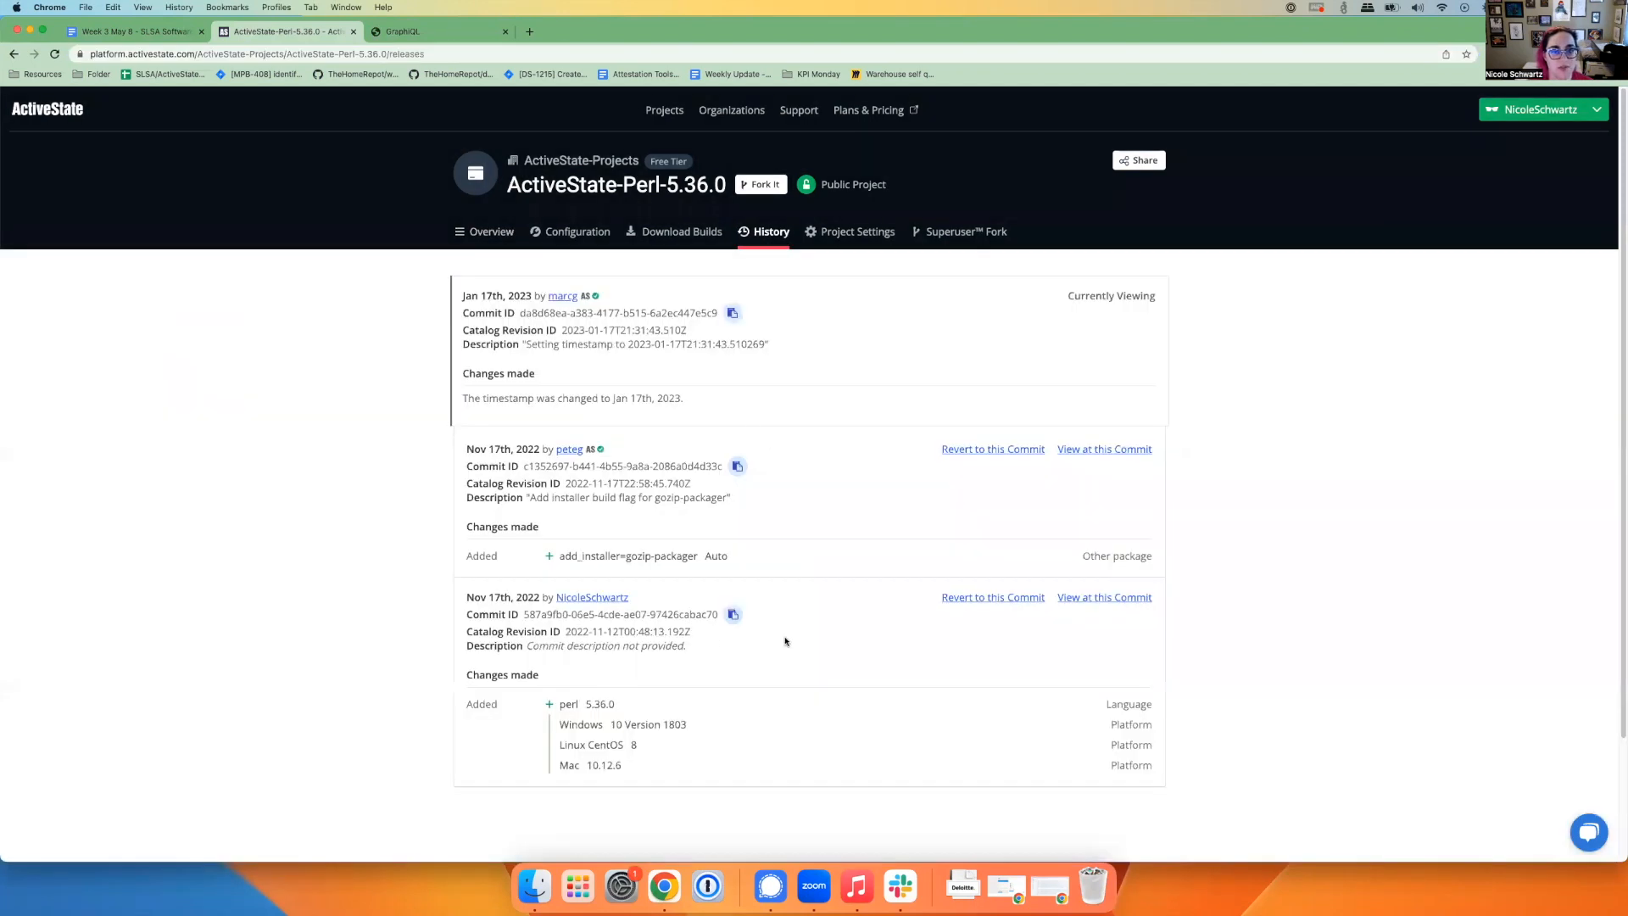
pyautogui.click(732, 313)
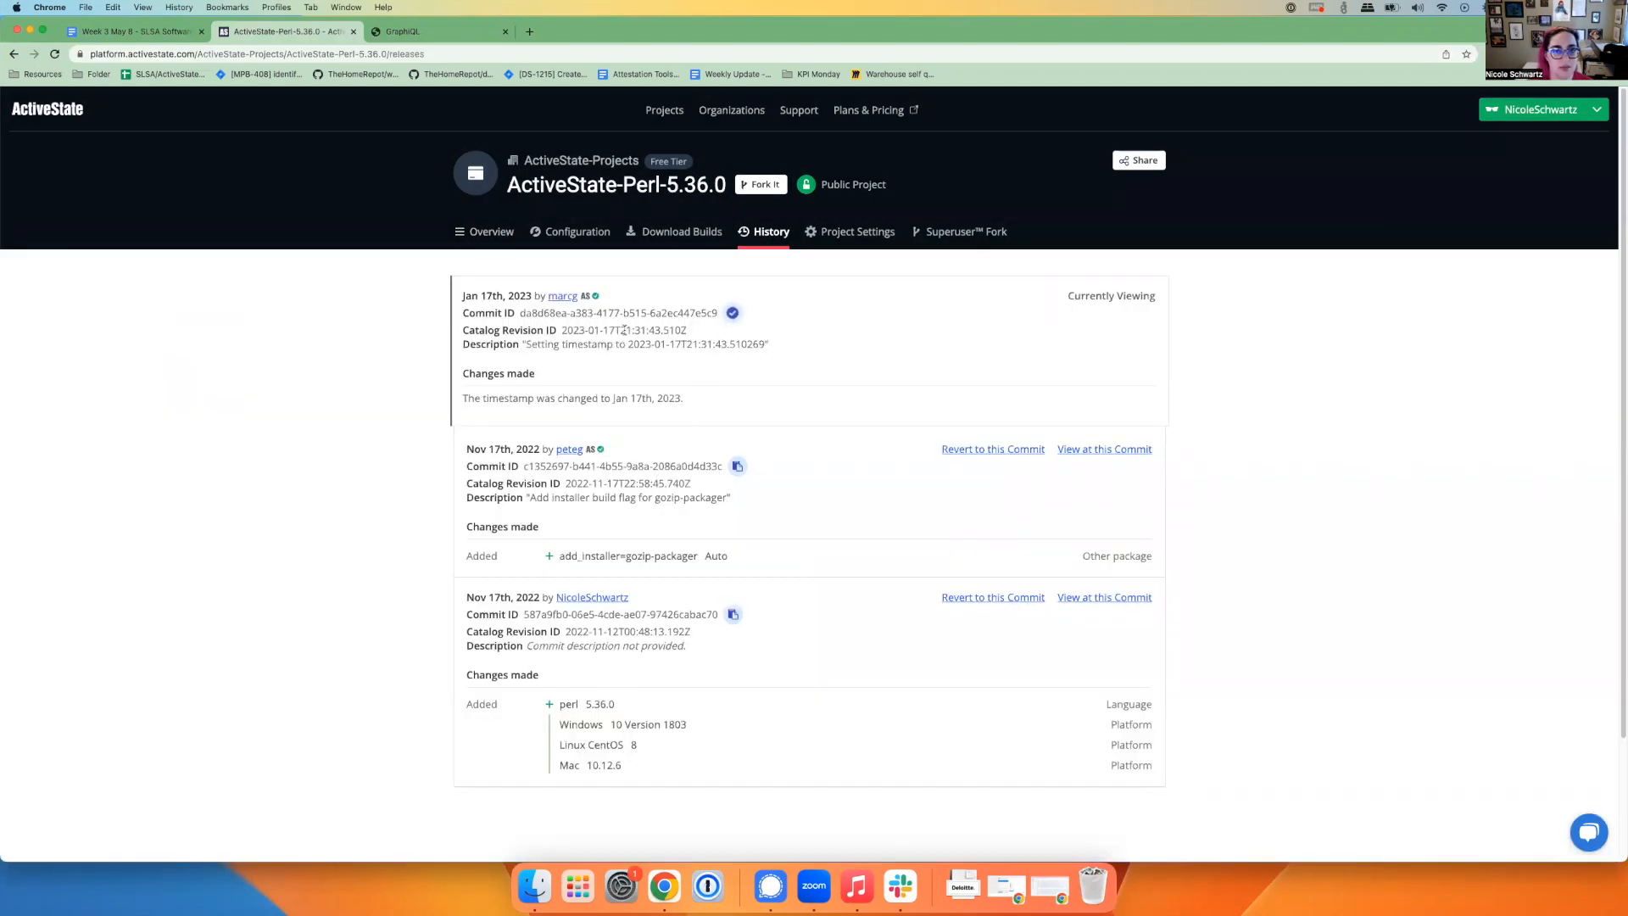
pyautogui.click(401, 31)
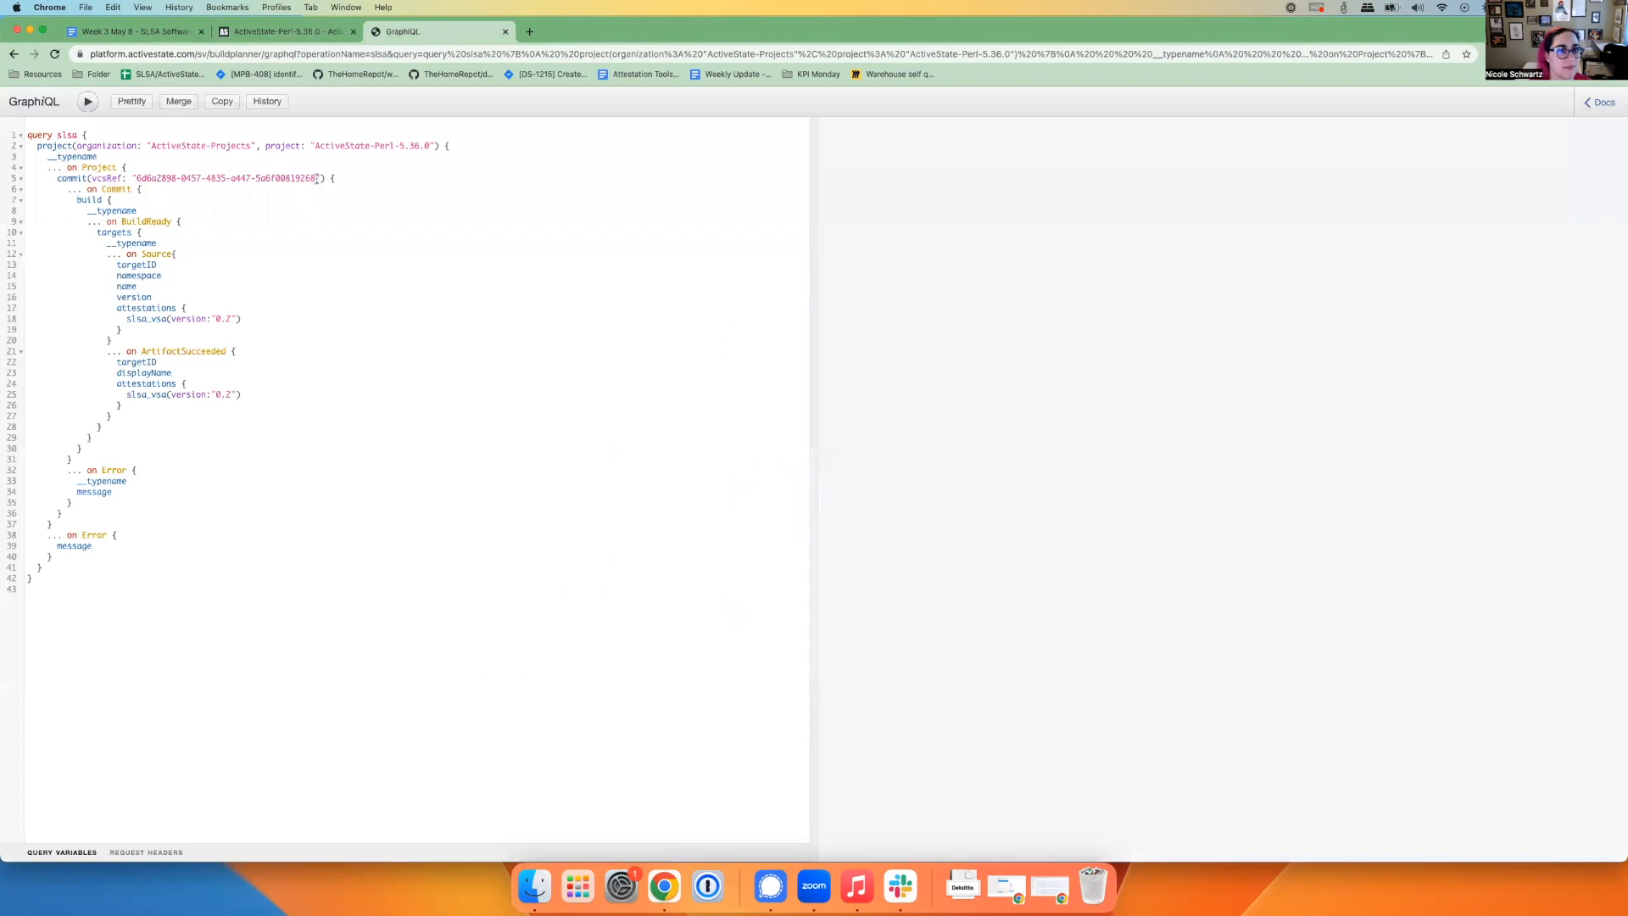
pyautogui.doubleClick(195, 177)
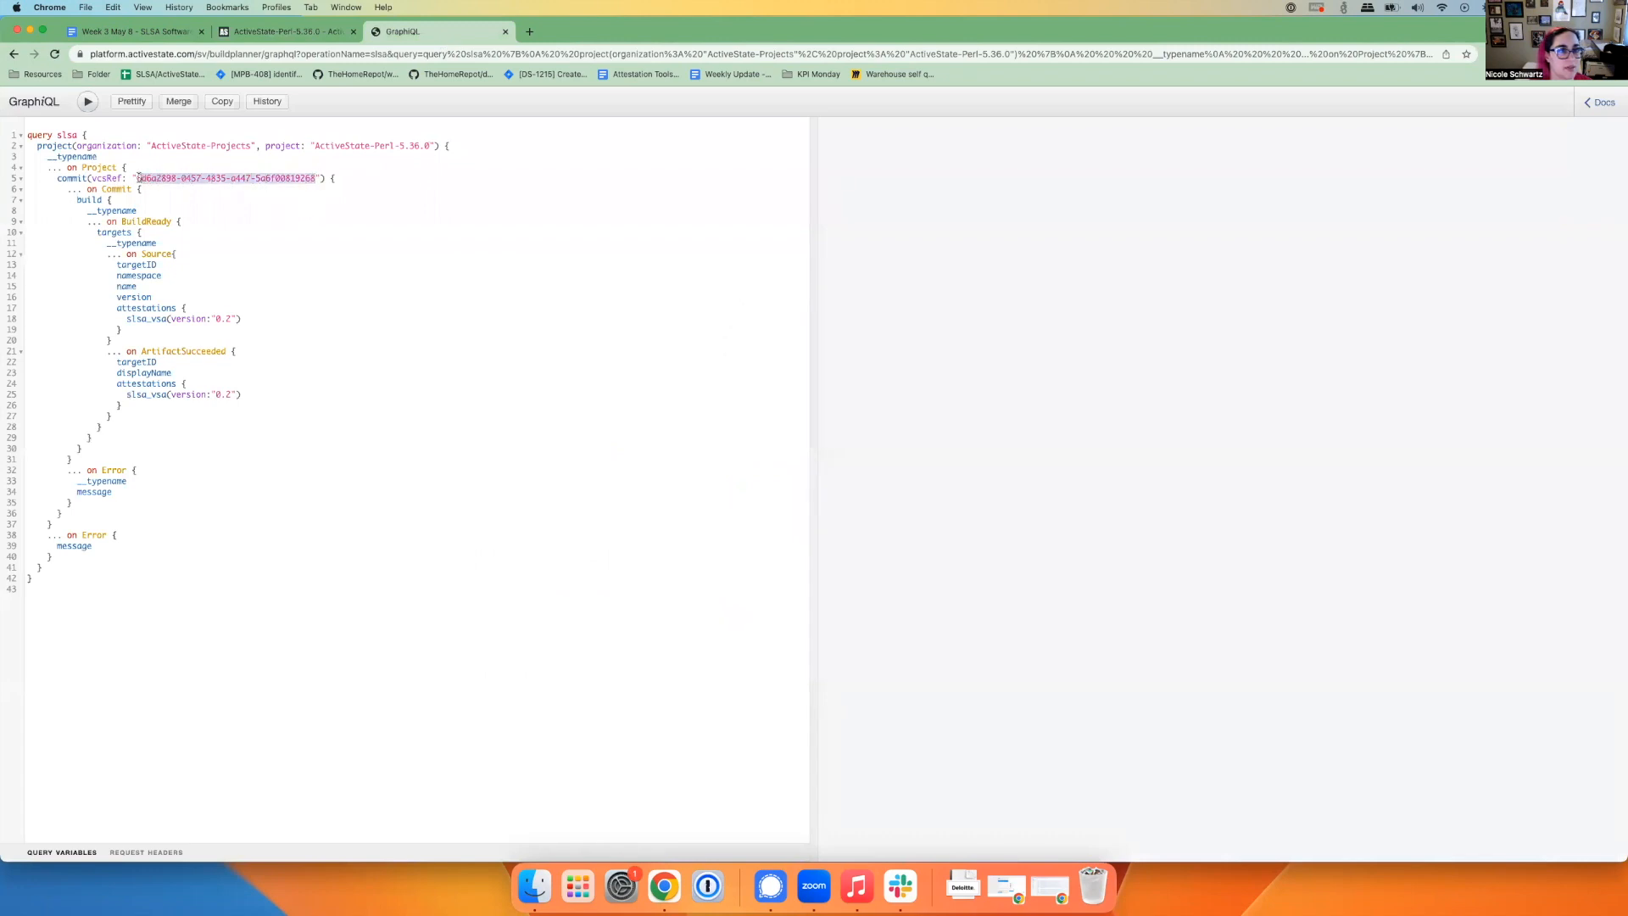
pyautogui.write('da8d68ea-a383-4177-b515-6a2ec447e5c9')
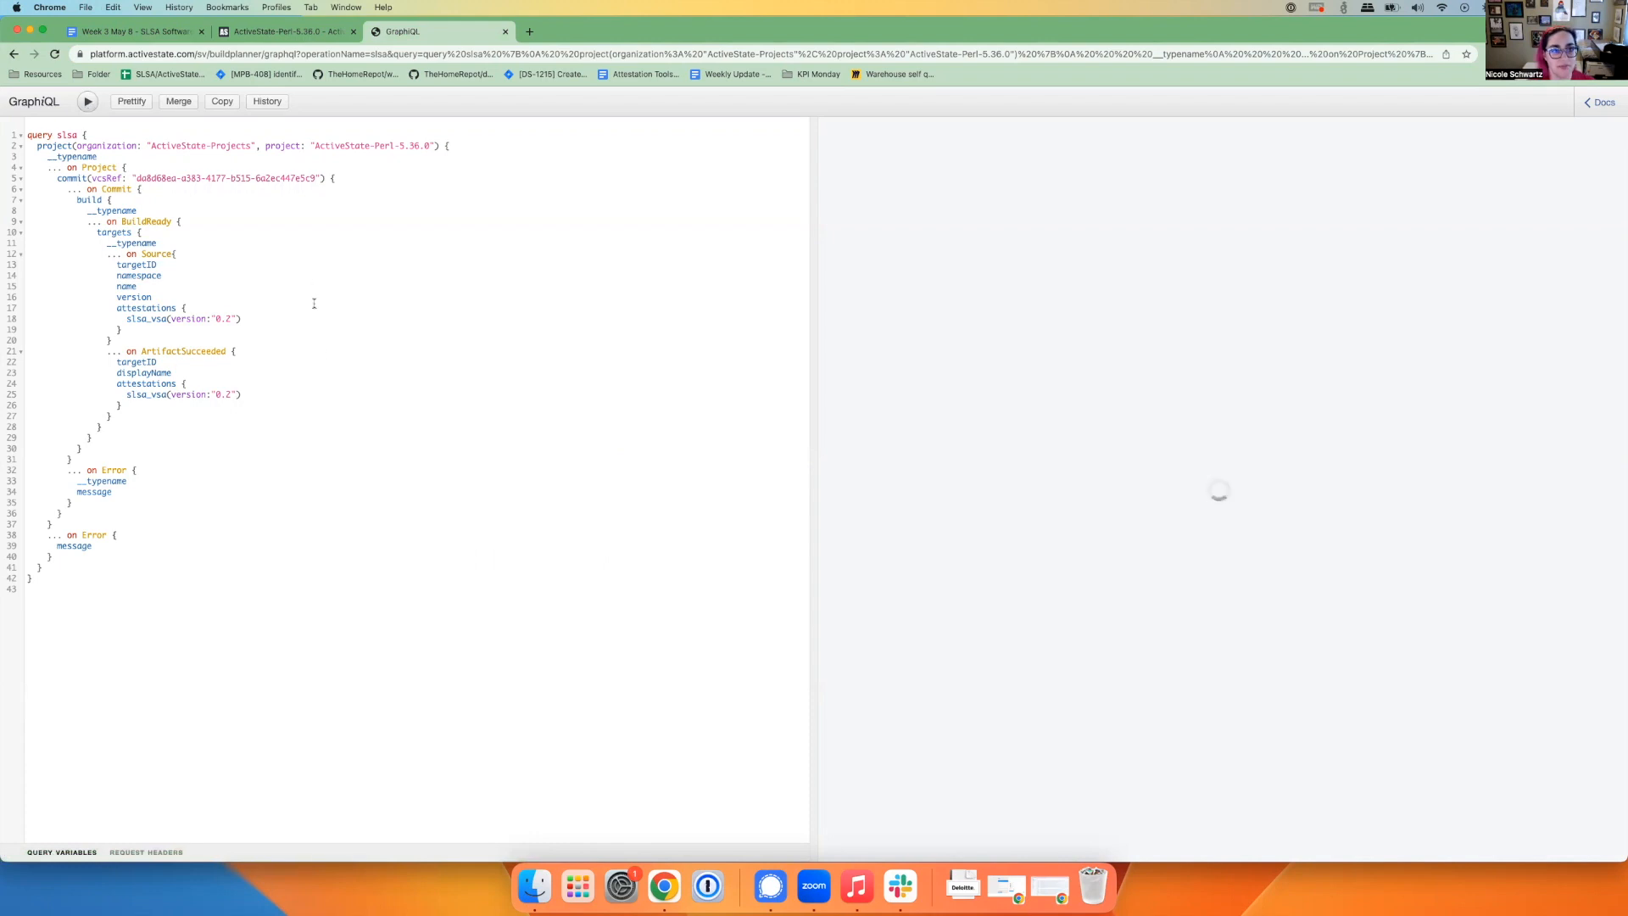
pyautogui.click(83, 101)
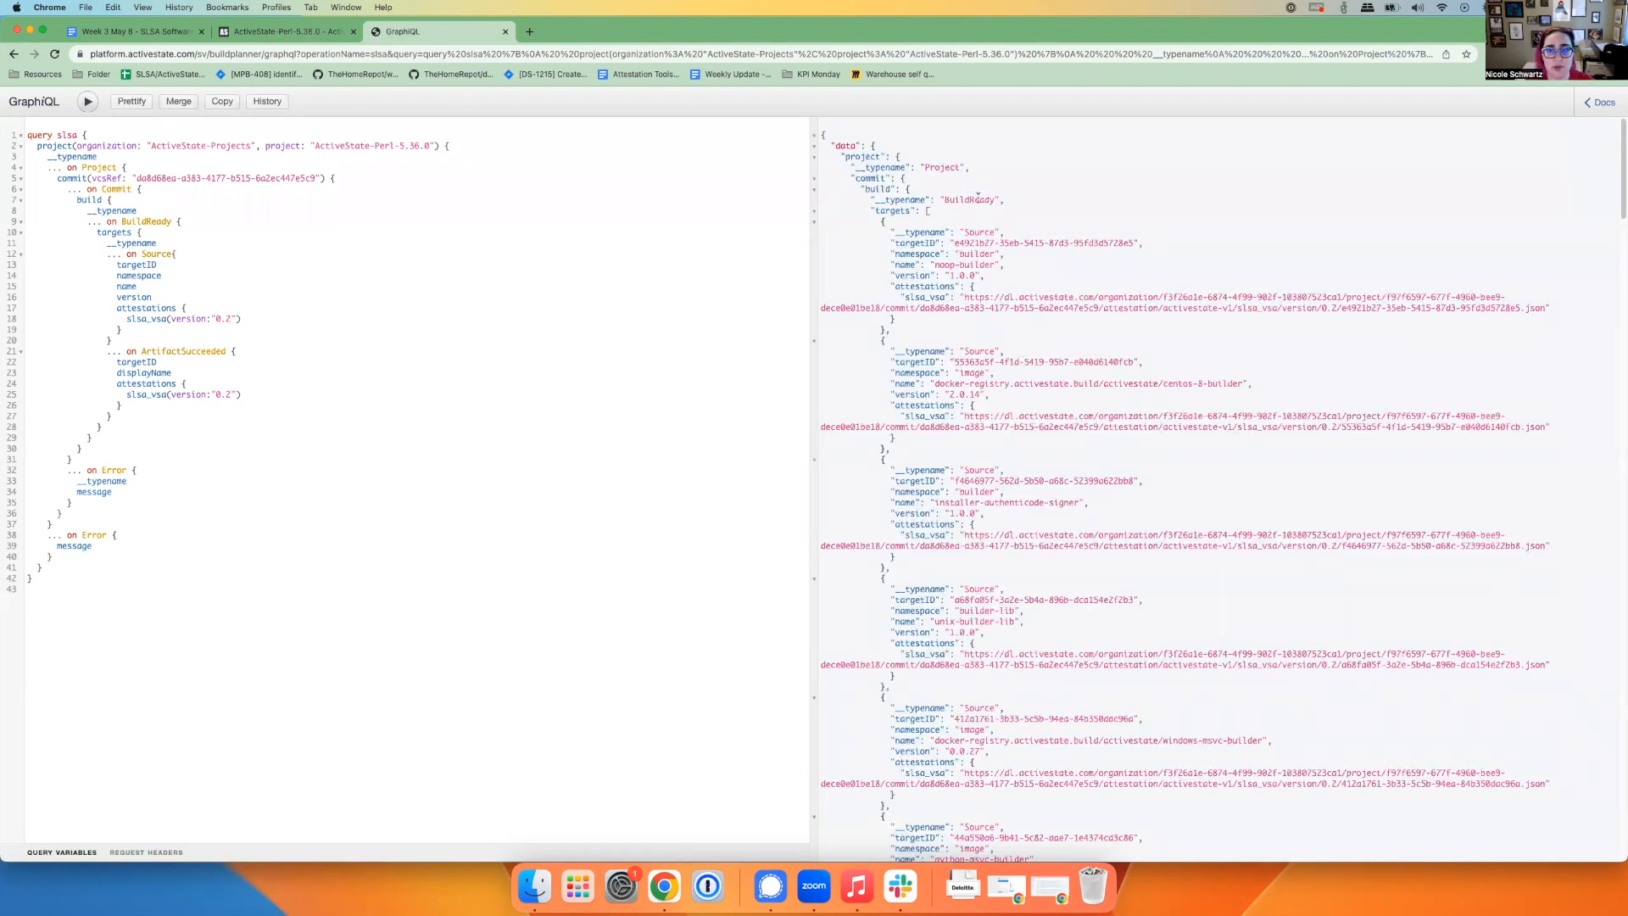
pyautogui.scroll(-3)
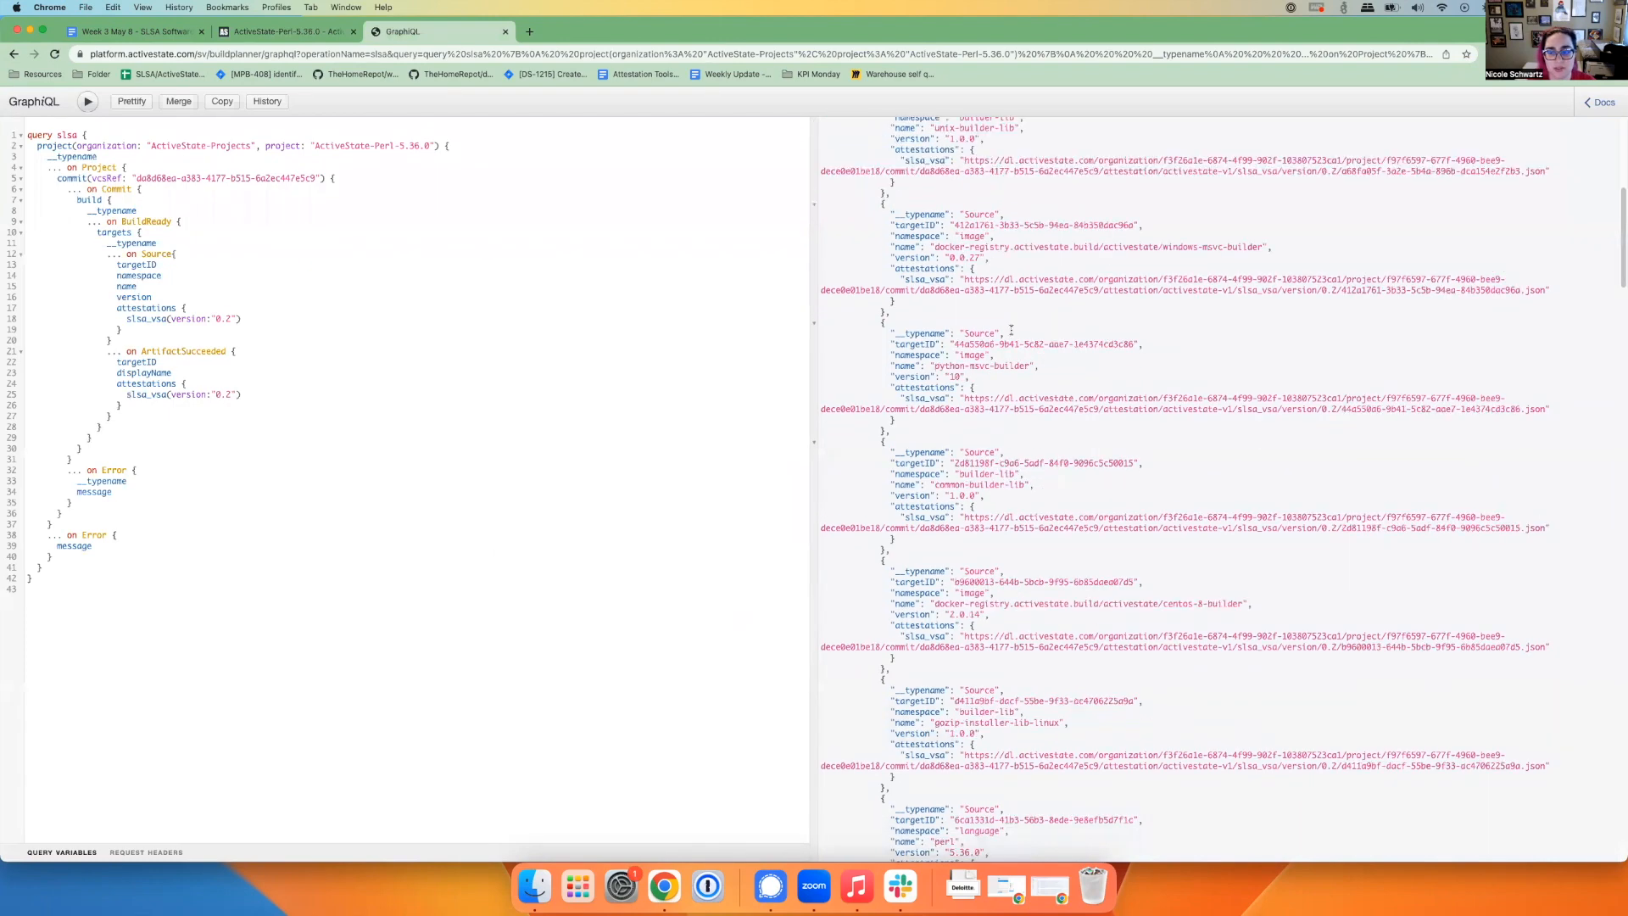
pyautogui.scroll(-3)
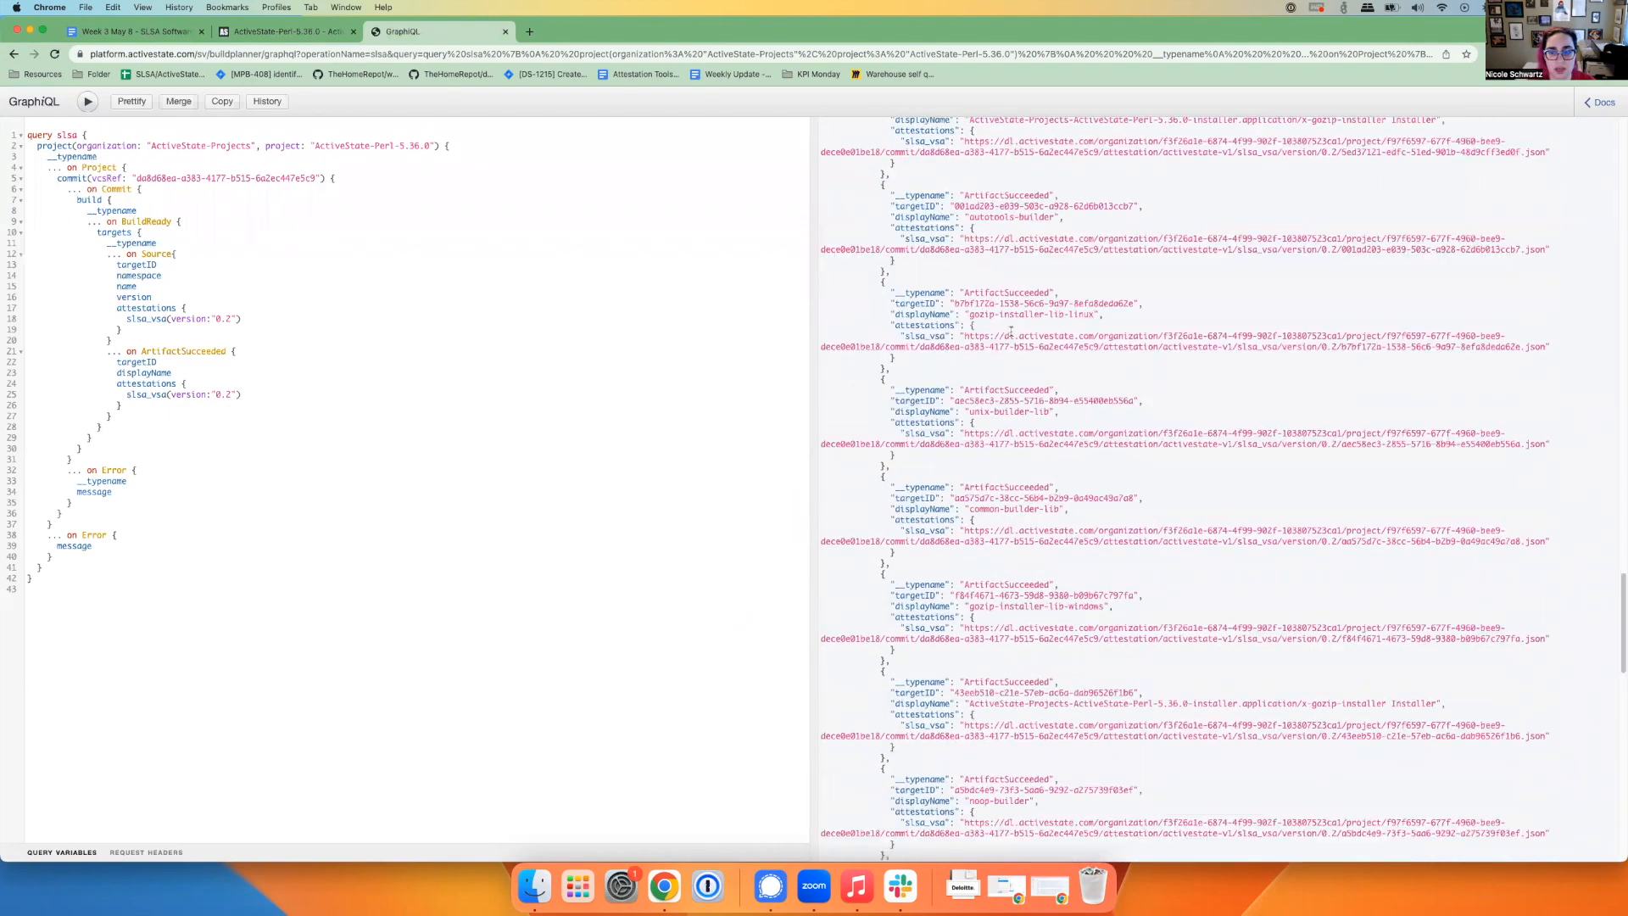
pyautogui.scroll(-3)
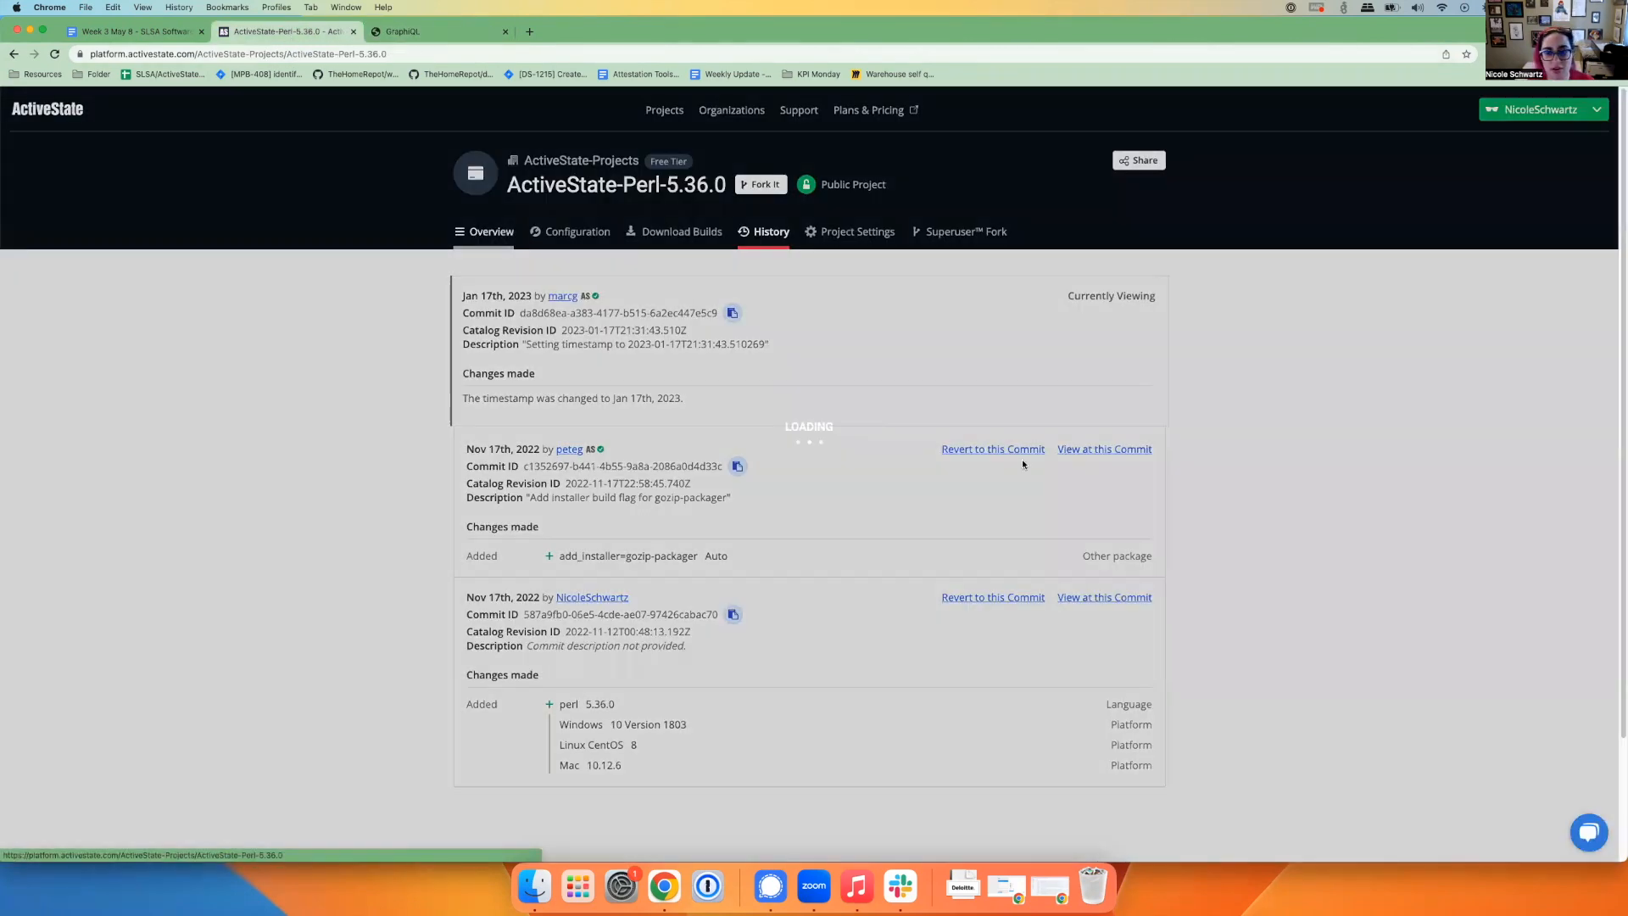
# View the Perl project overview with ready Linux, Mac and Windows builds, then return to GraphiQL.
pyautogui.click(492, 231)
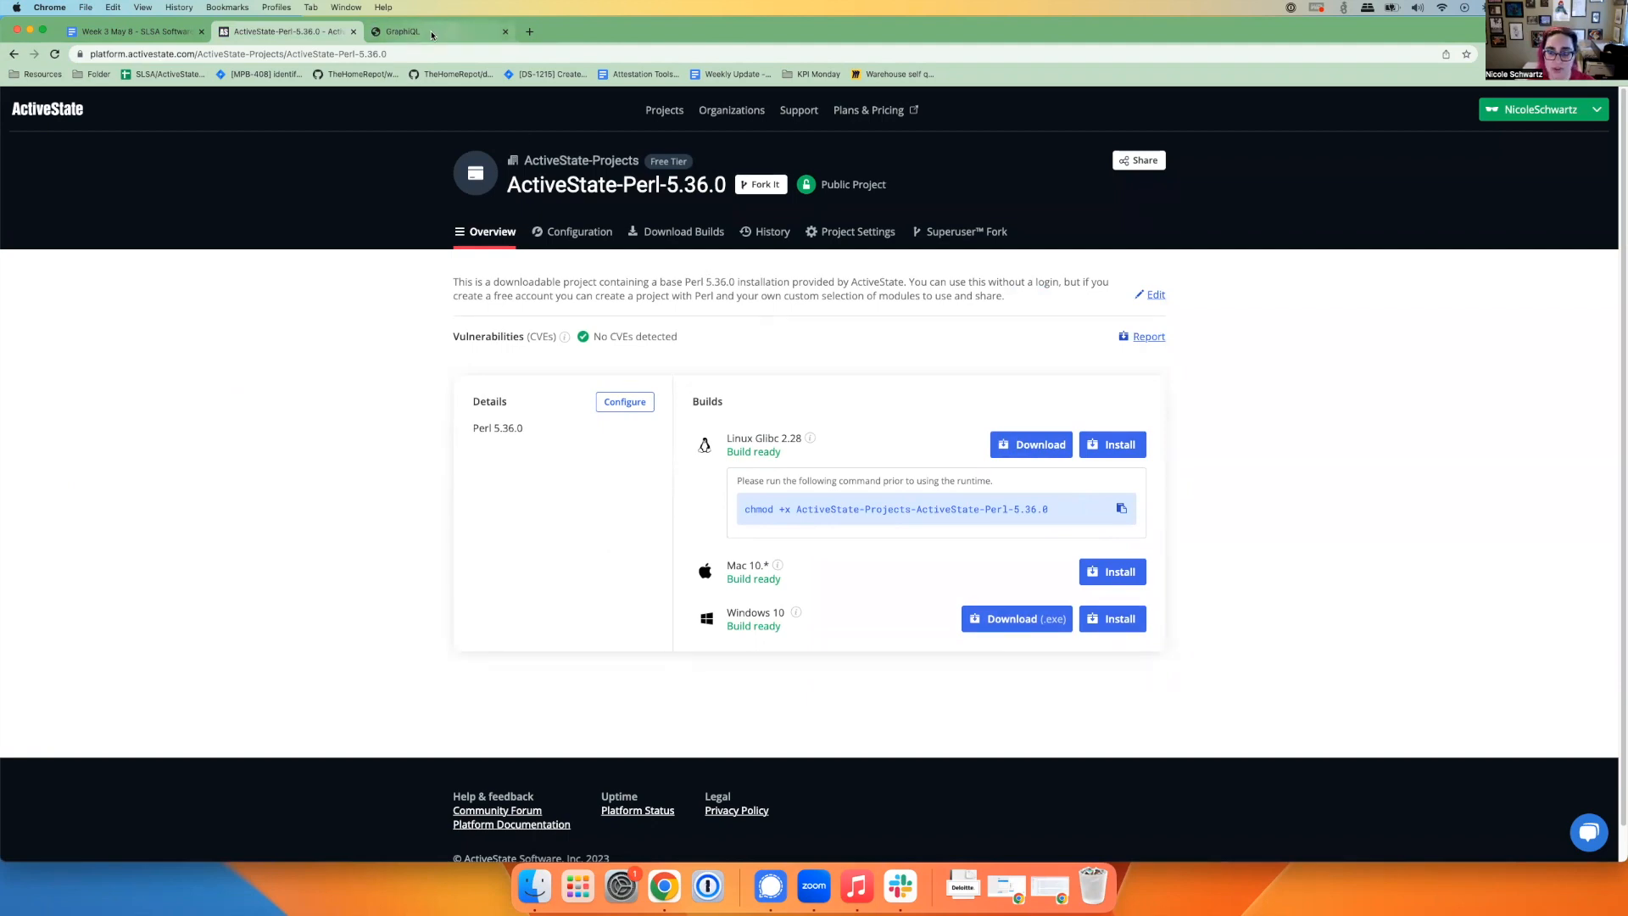
pyautogui.click(410, 32)
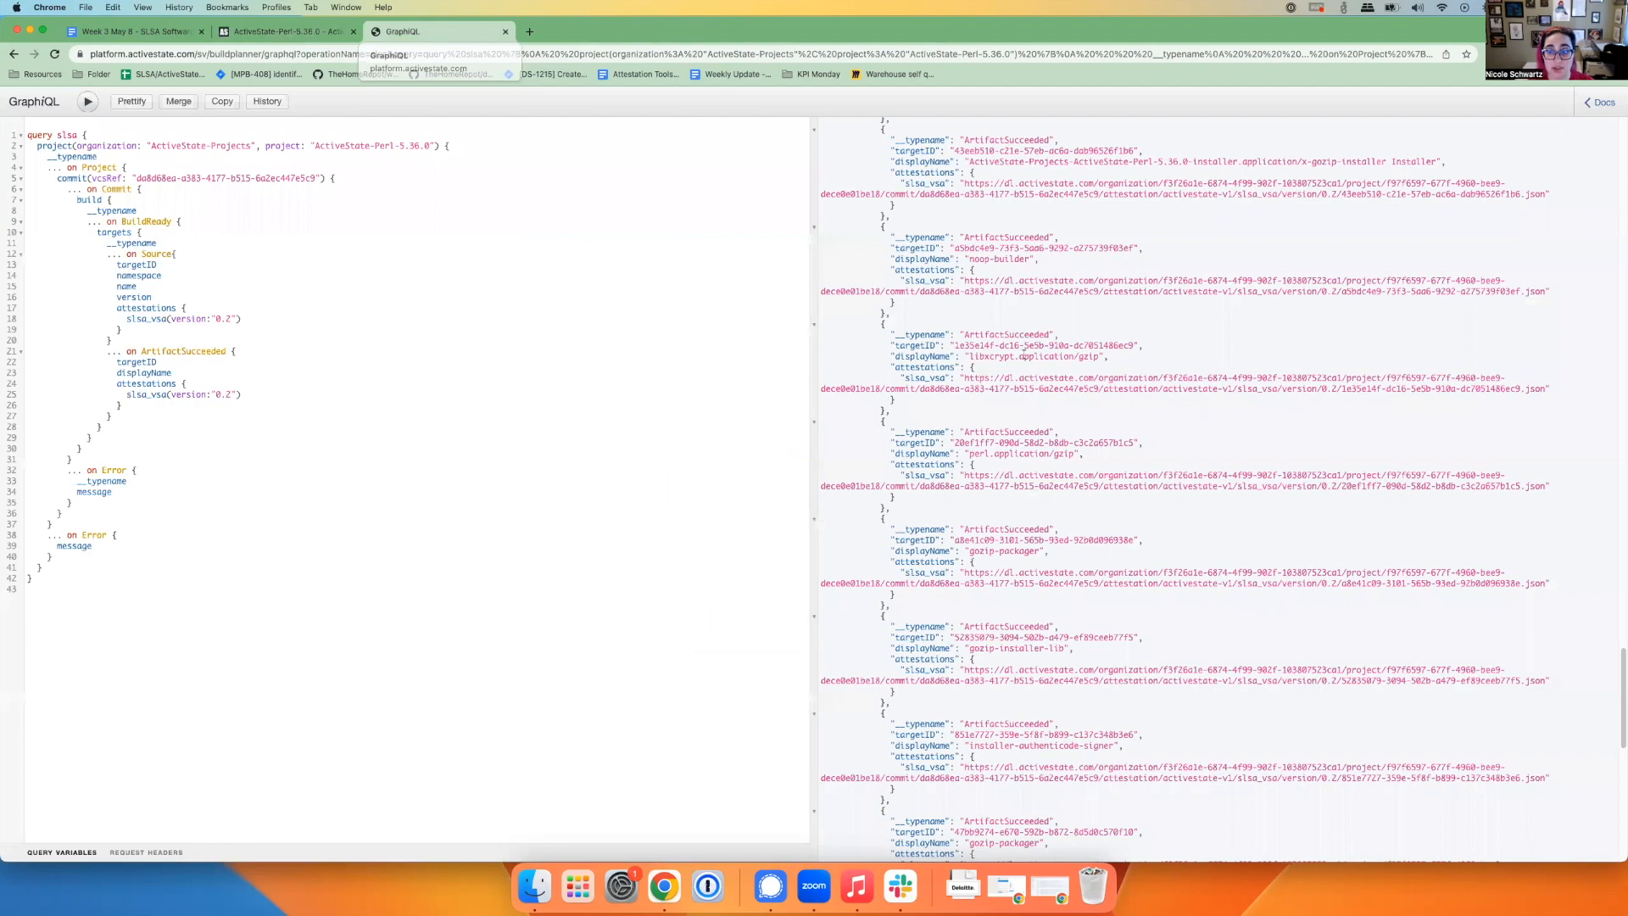
# Scroll to the bottom of the results pane to reach the slsa_vsa attestation URLs.
pyautogui.scroll(-3)
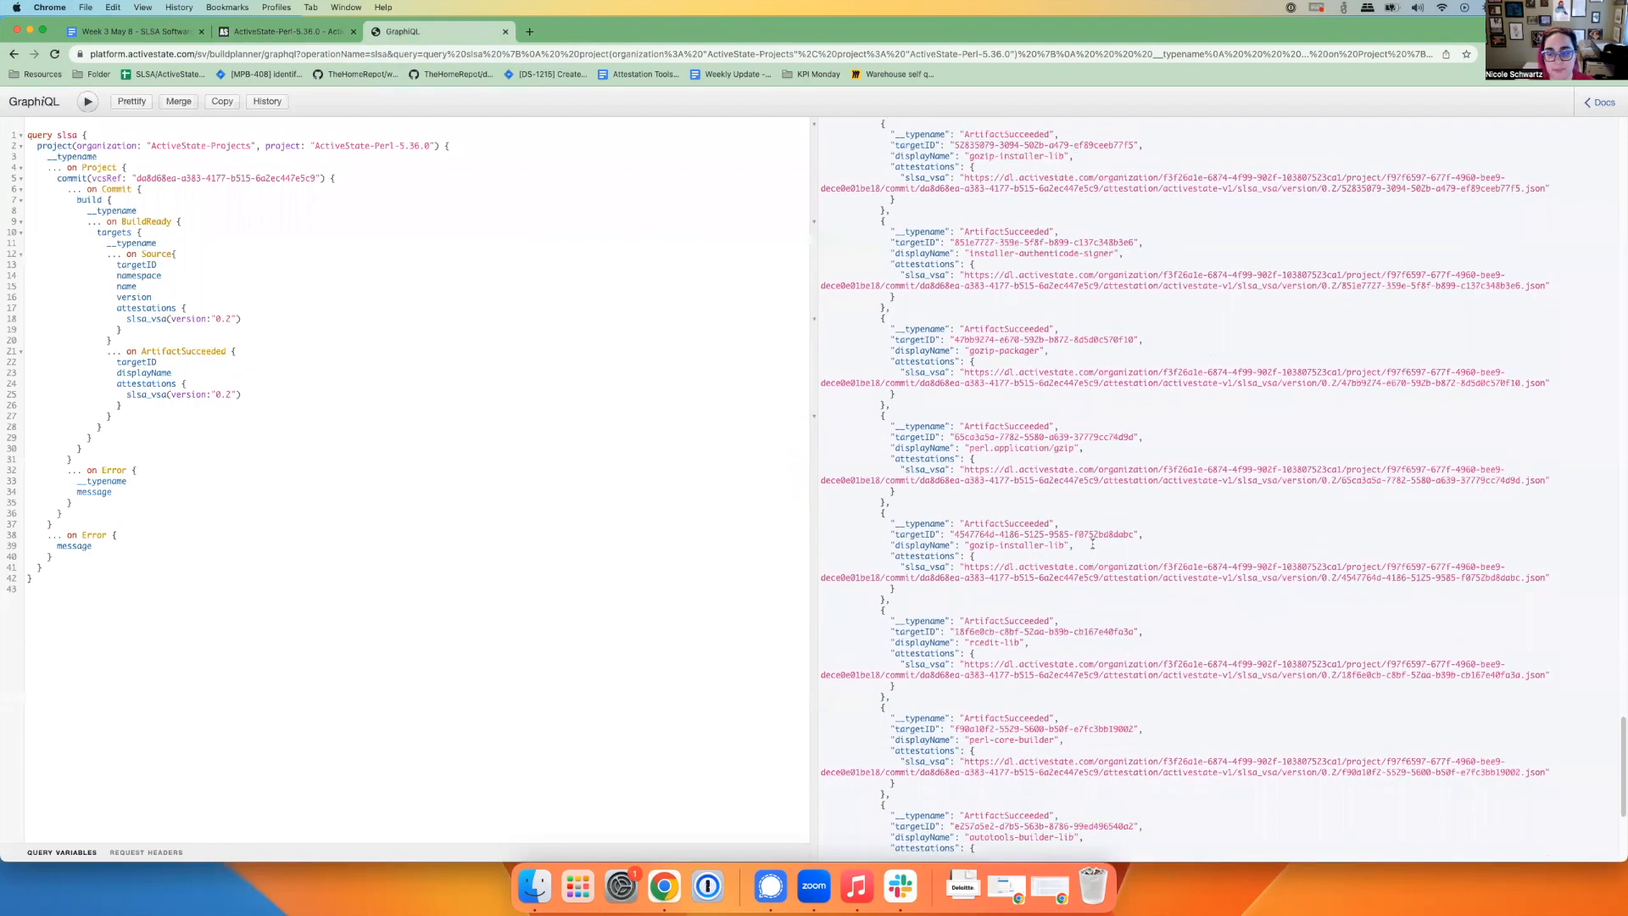
pyautogui.scroll(-3)
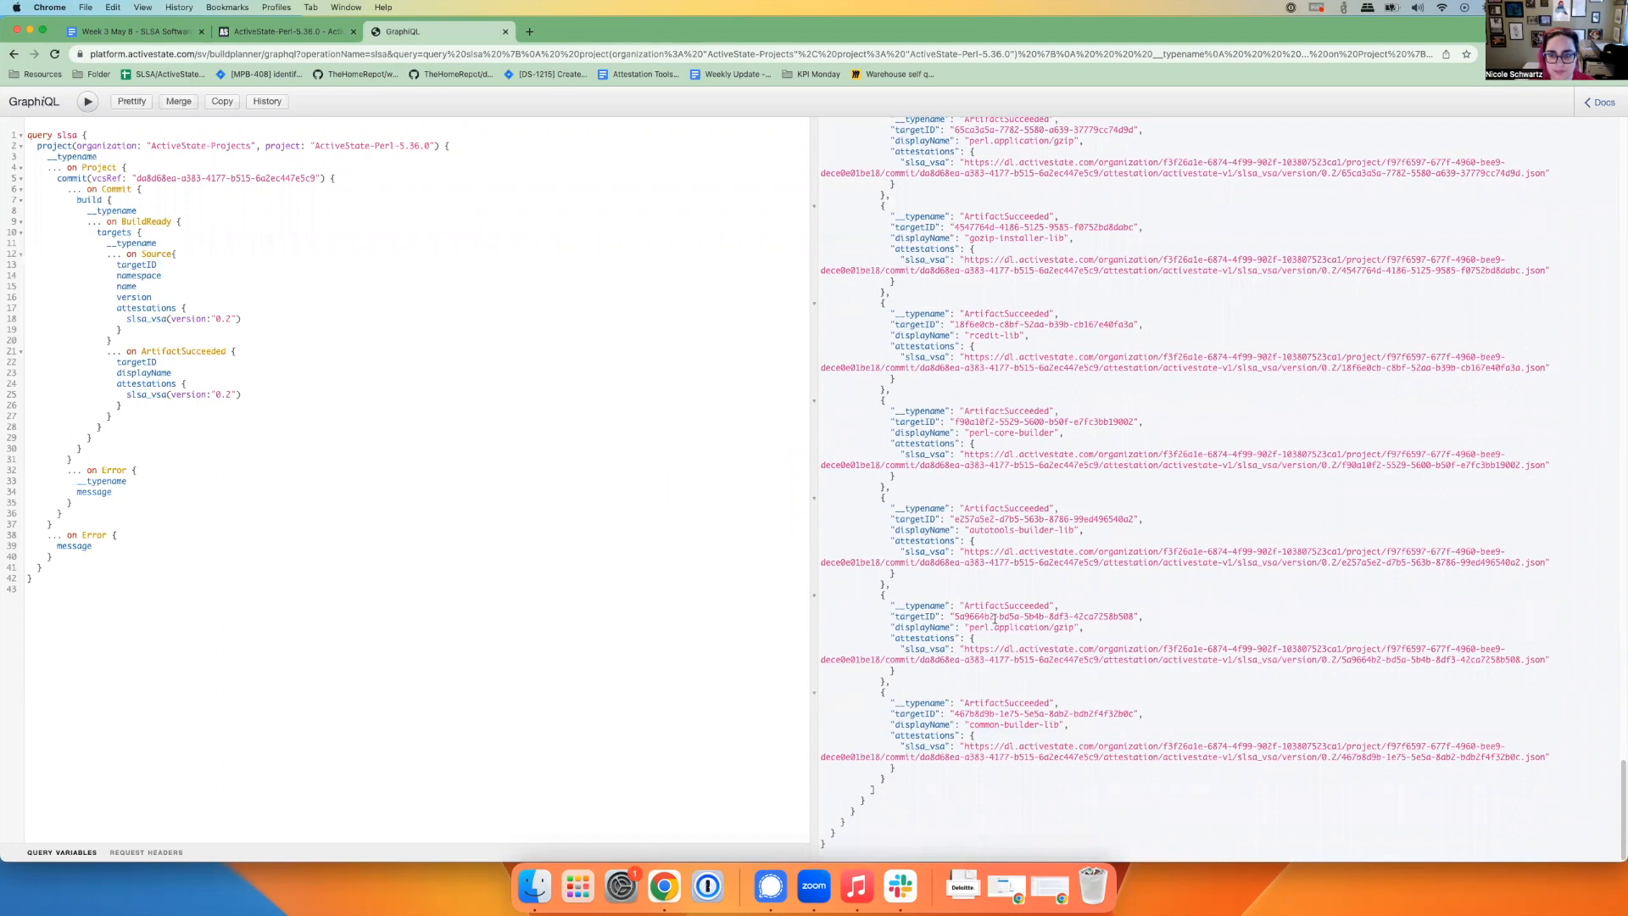
pyautogui.moveTo(1003, 629)
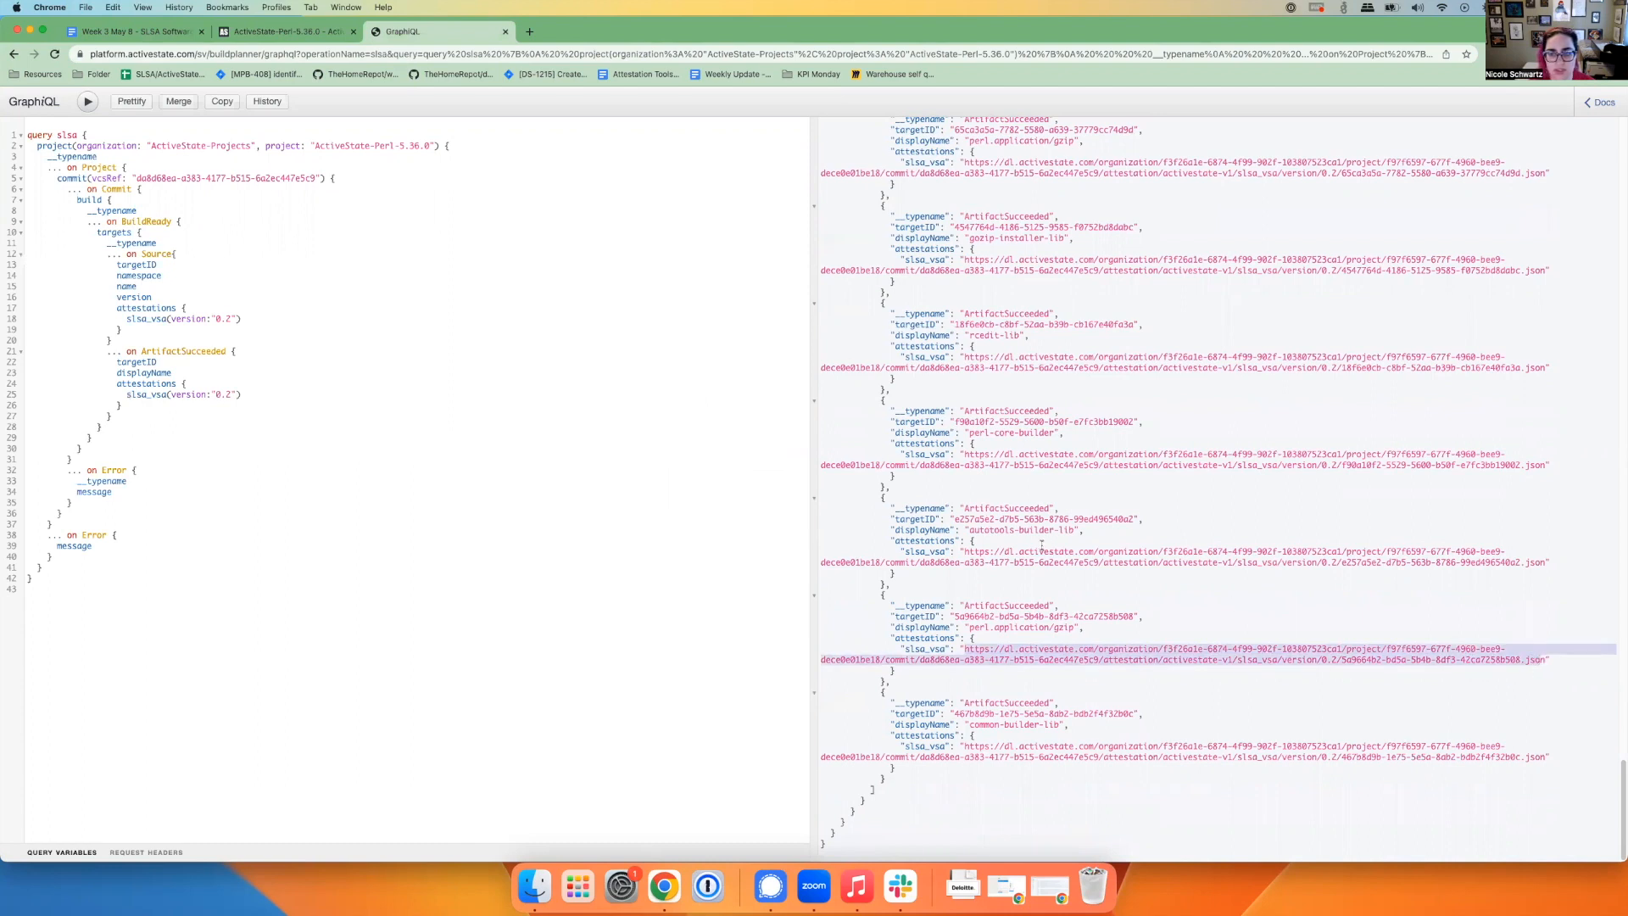
pyautogui.scroll(-3)
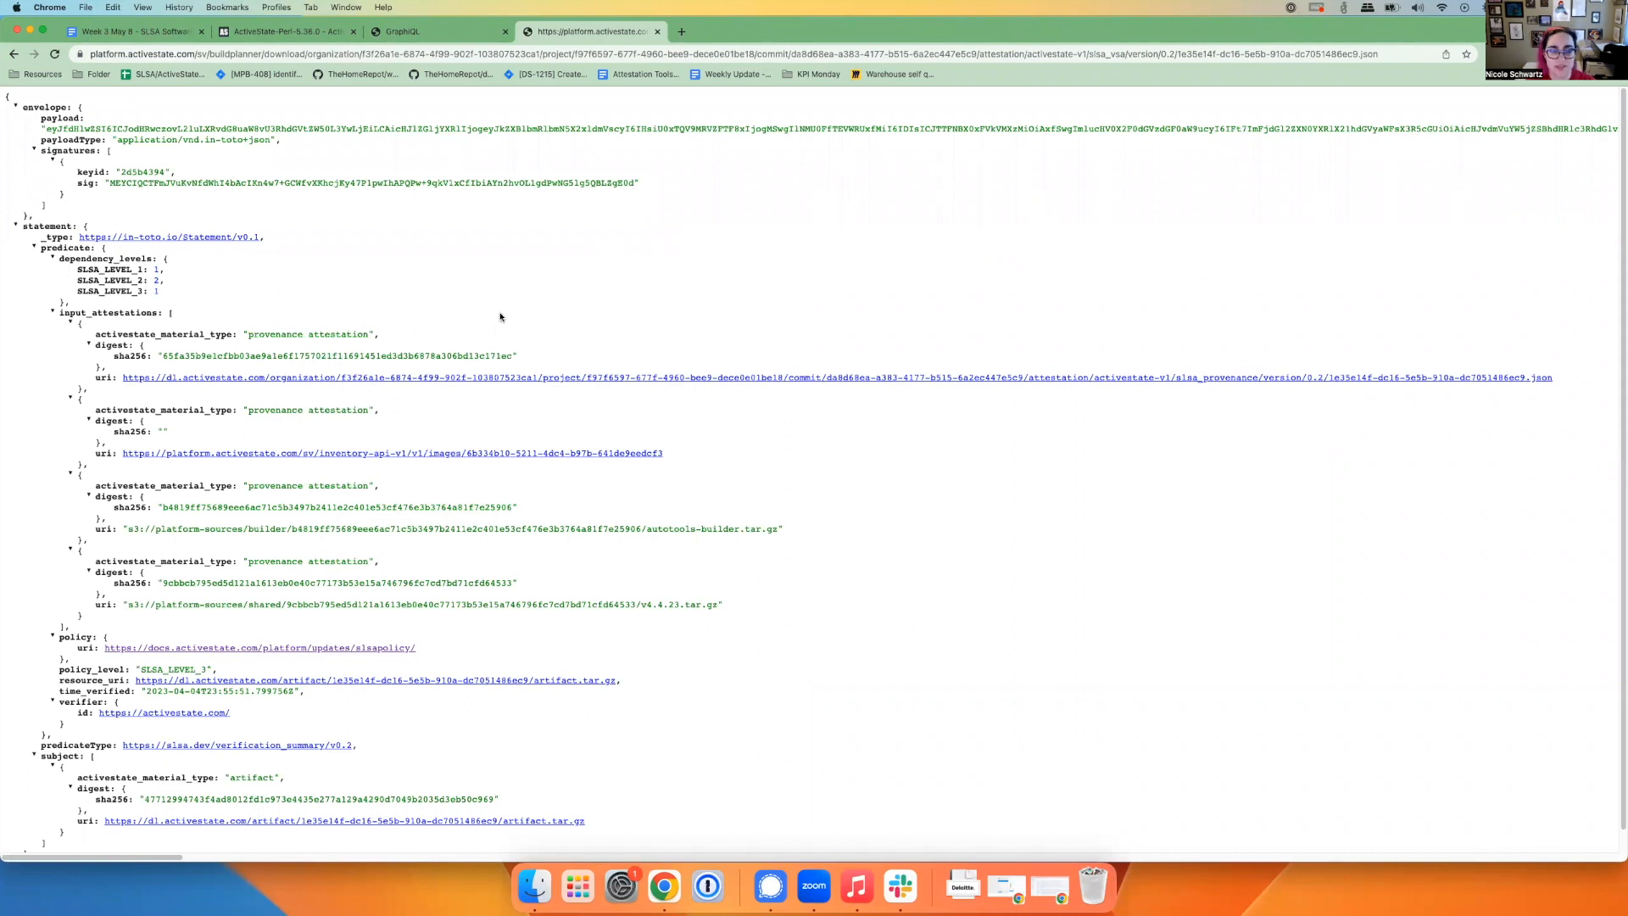
pyautogui.moveTo(529, 345)
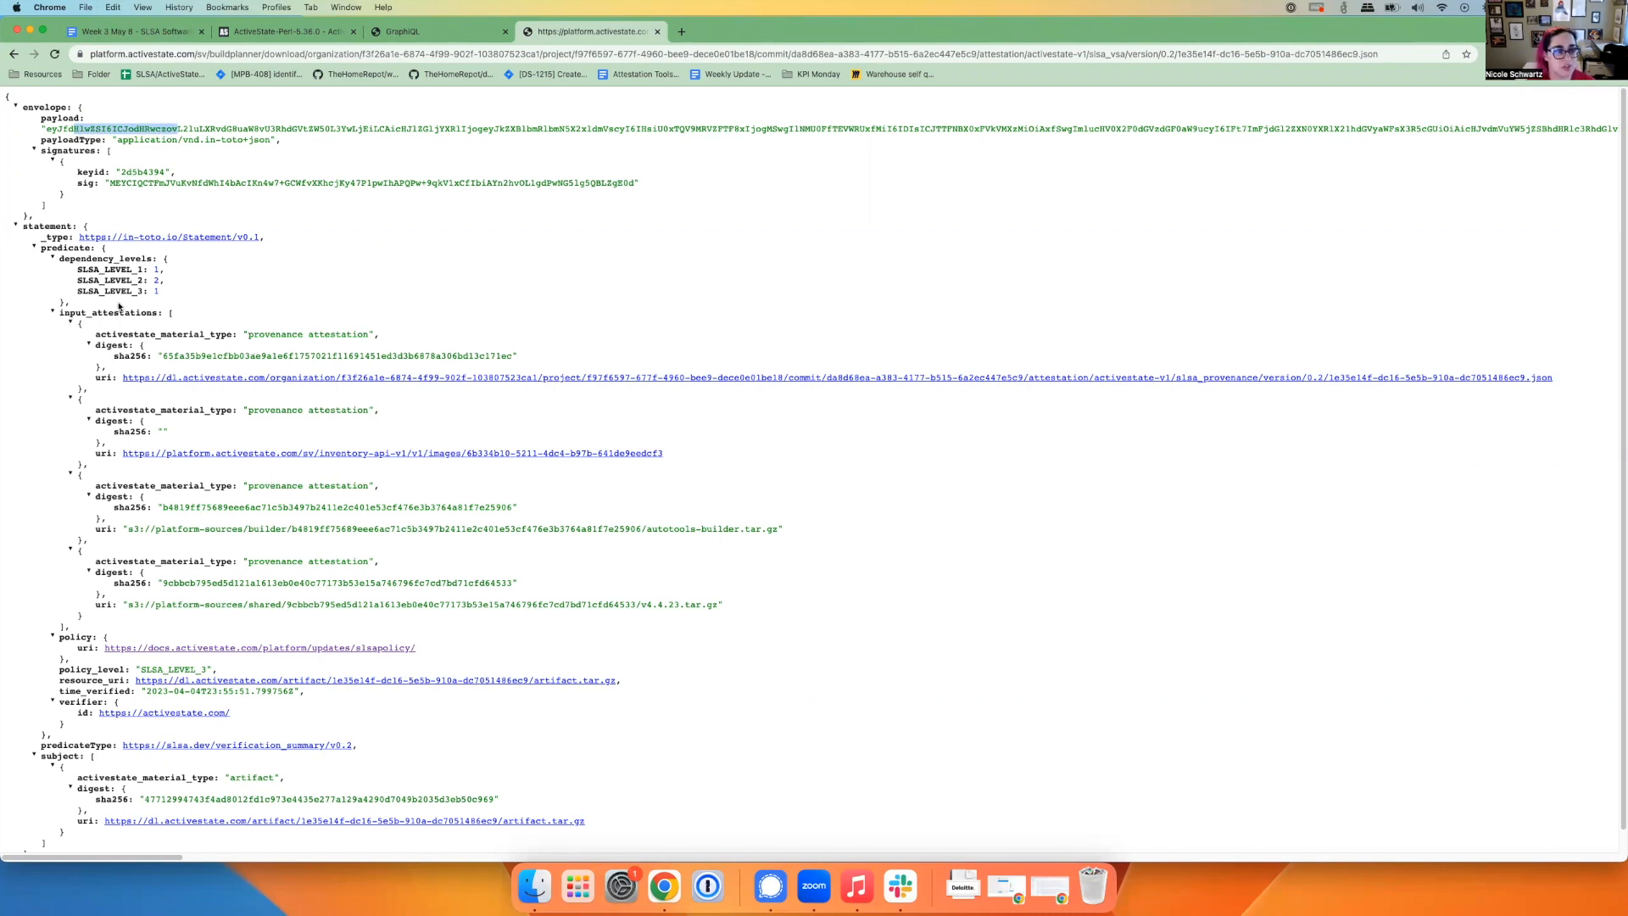
pyautogui.moveTo(198, 248)
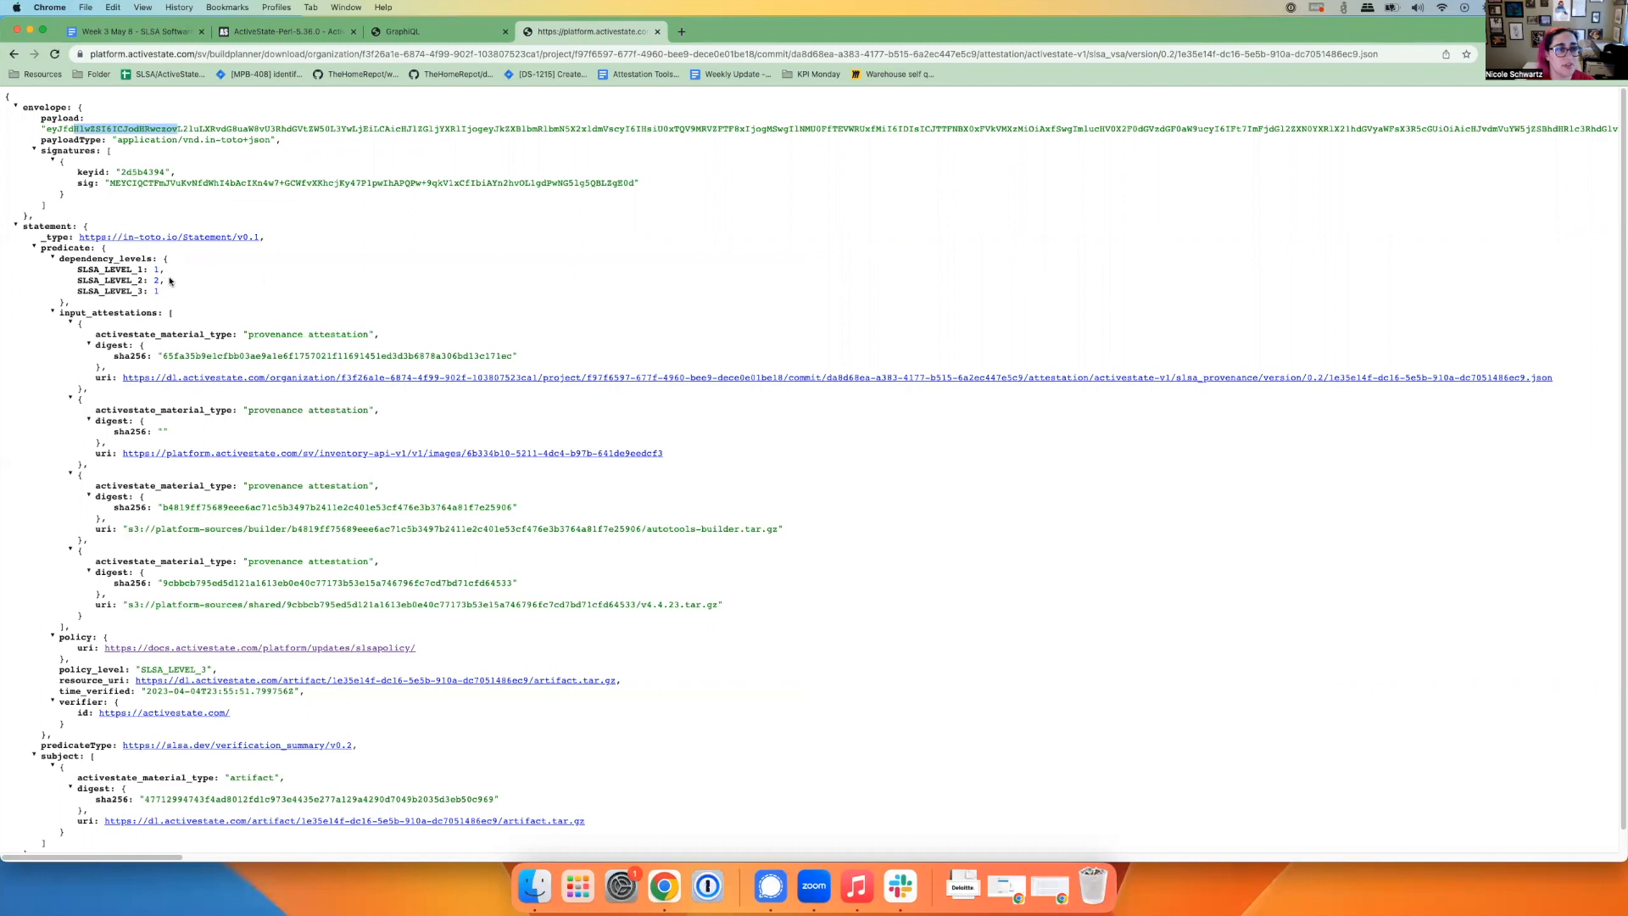
pyautogui.moveTo(221, 318)
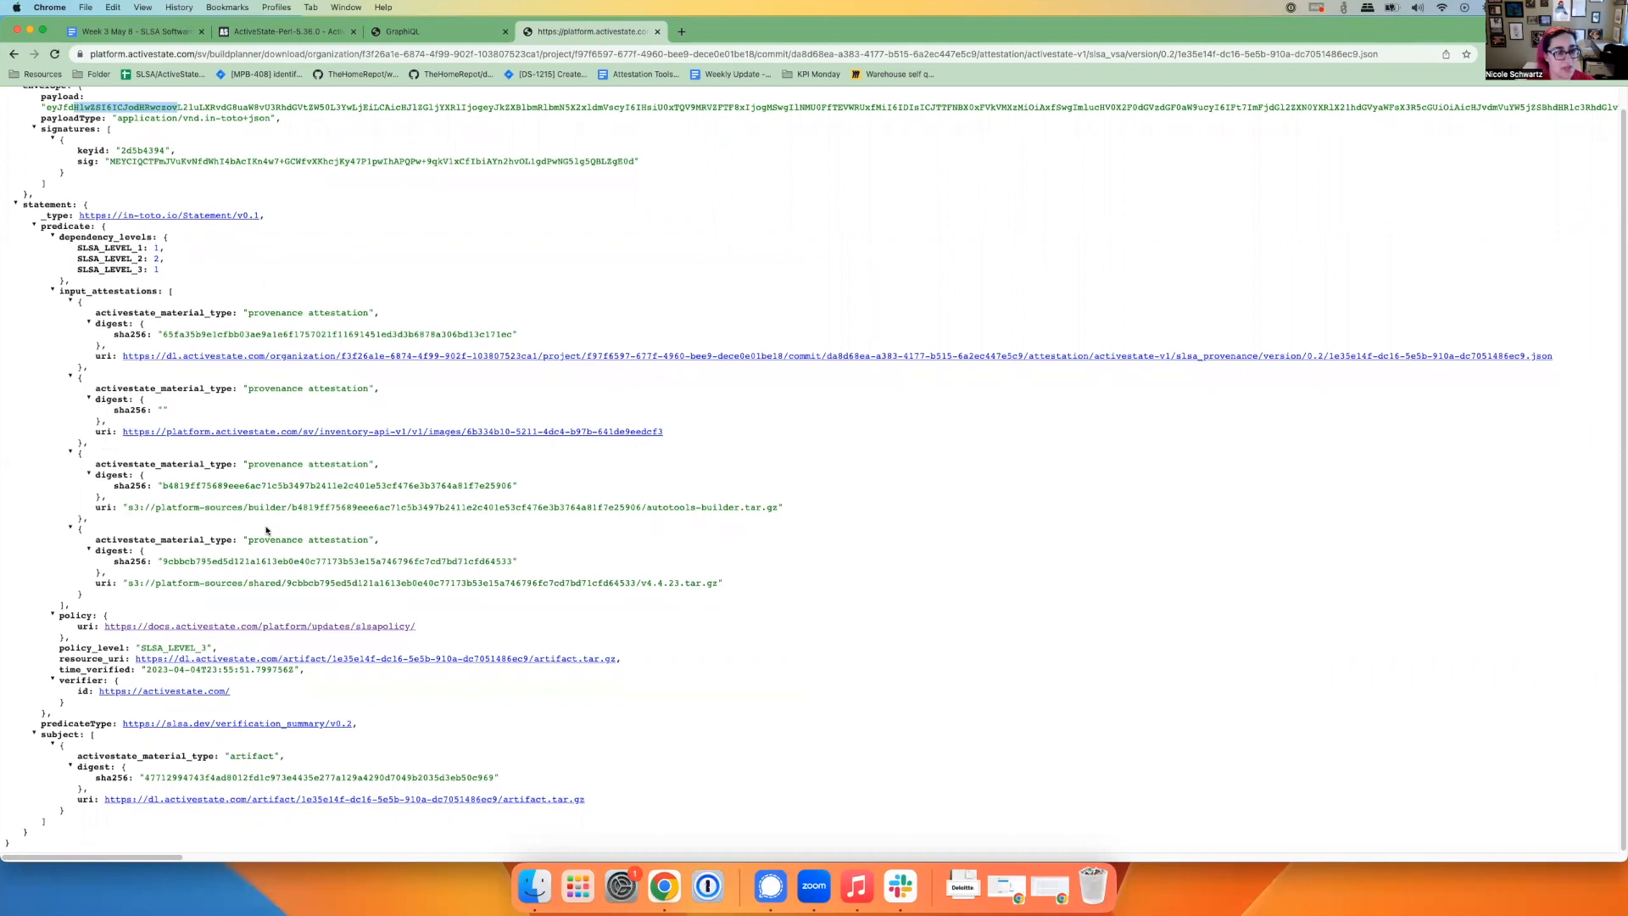
pyautogui.moveTo(434, 626)
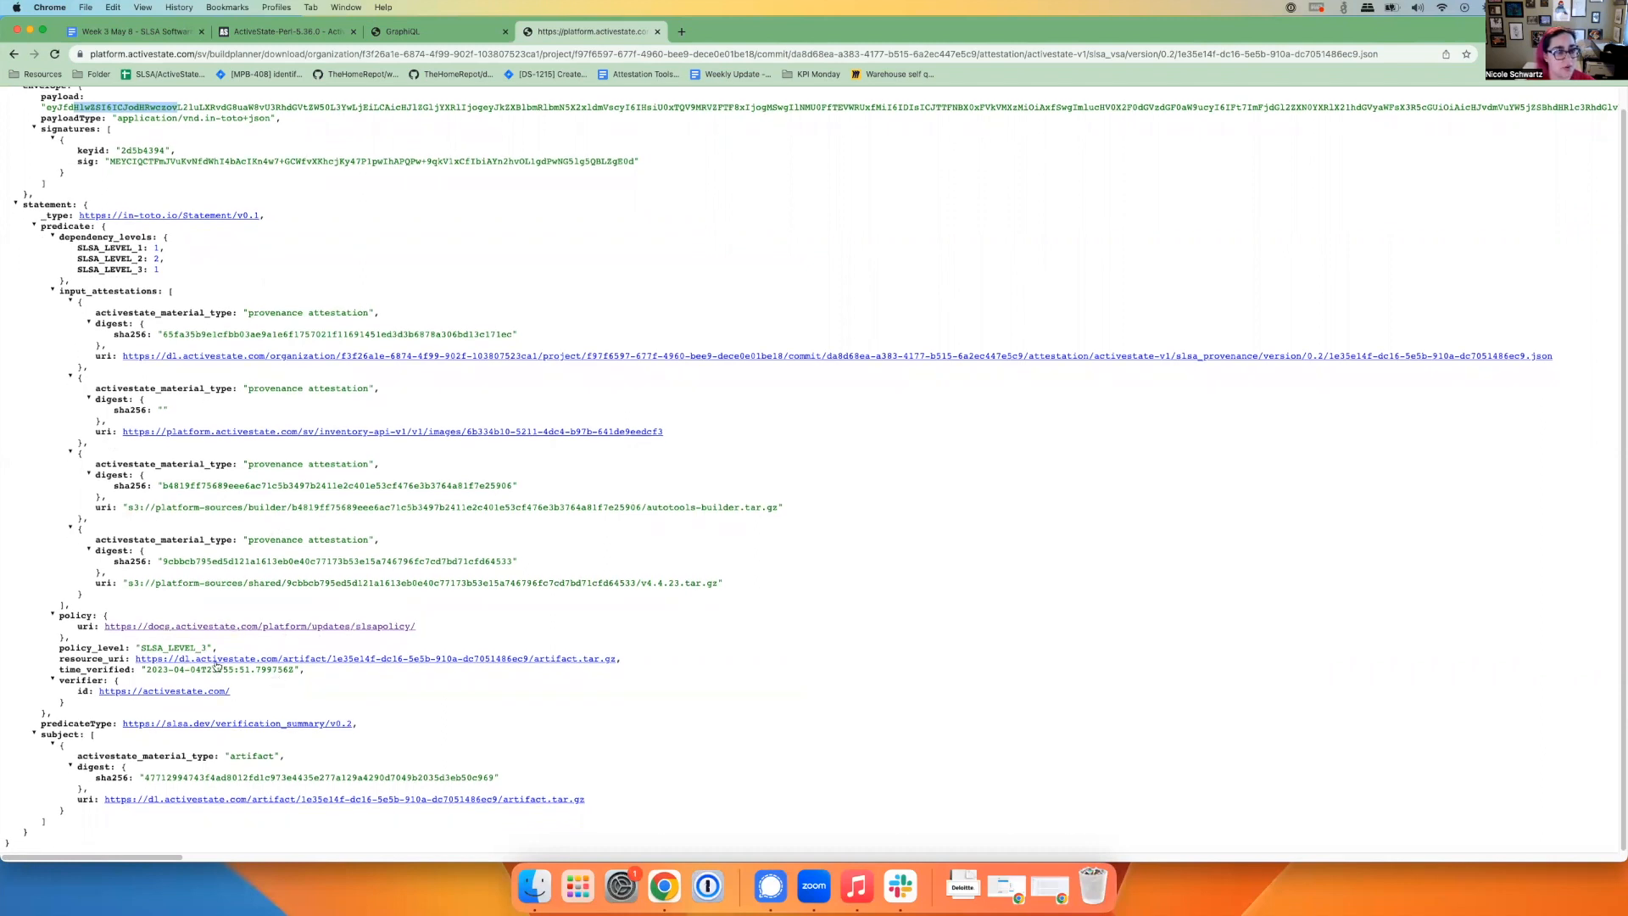
pyautogui.moveTo(302, 696)
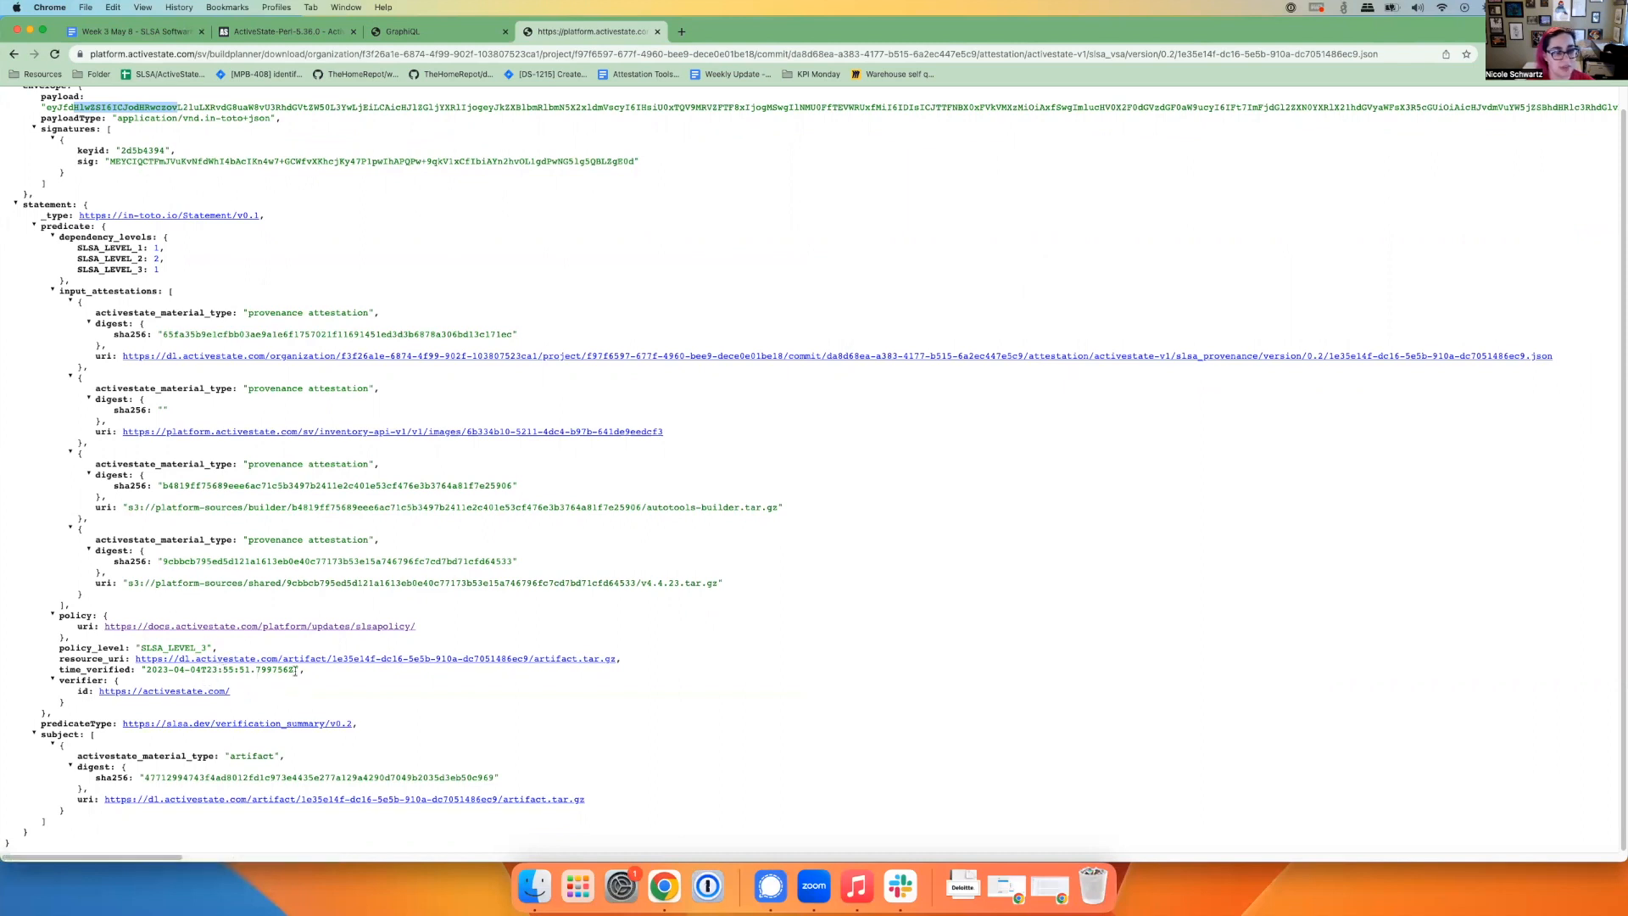
pyautogui.moveTo(399, 680)
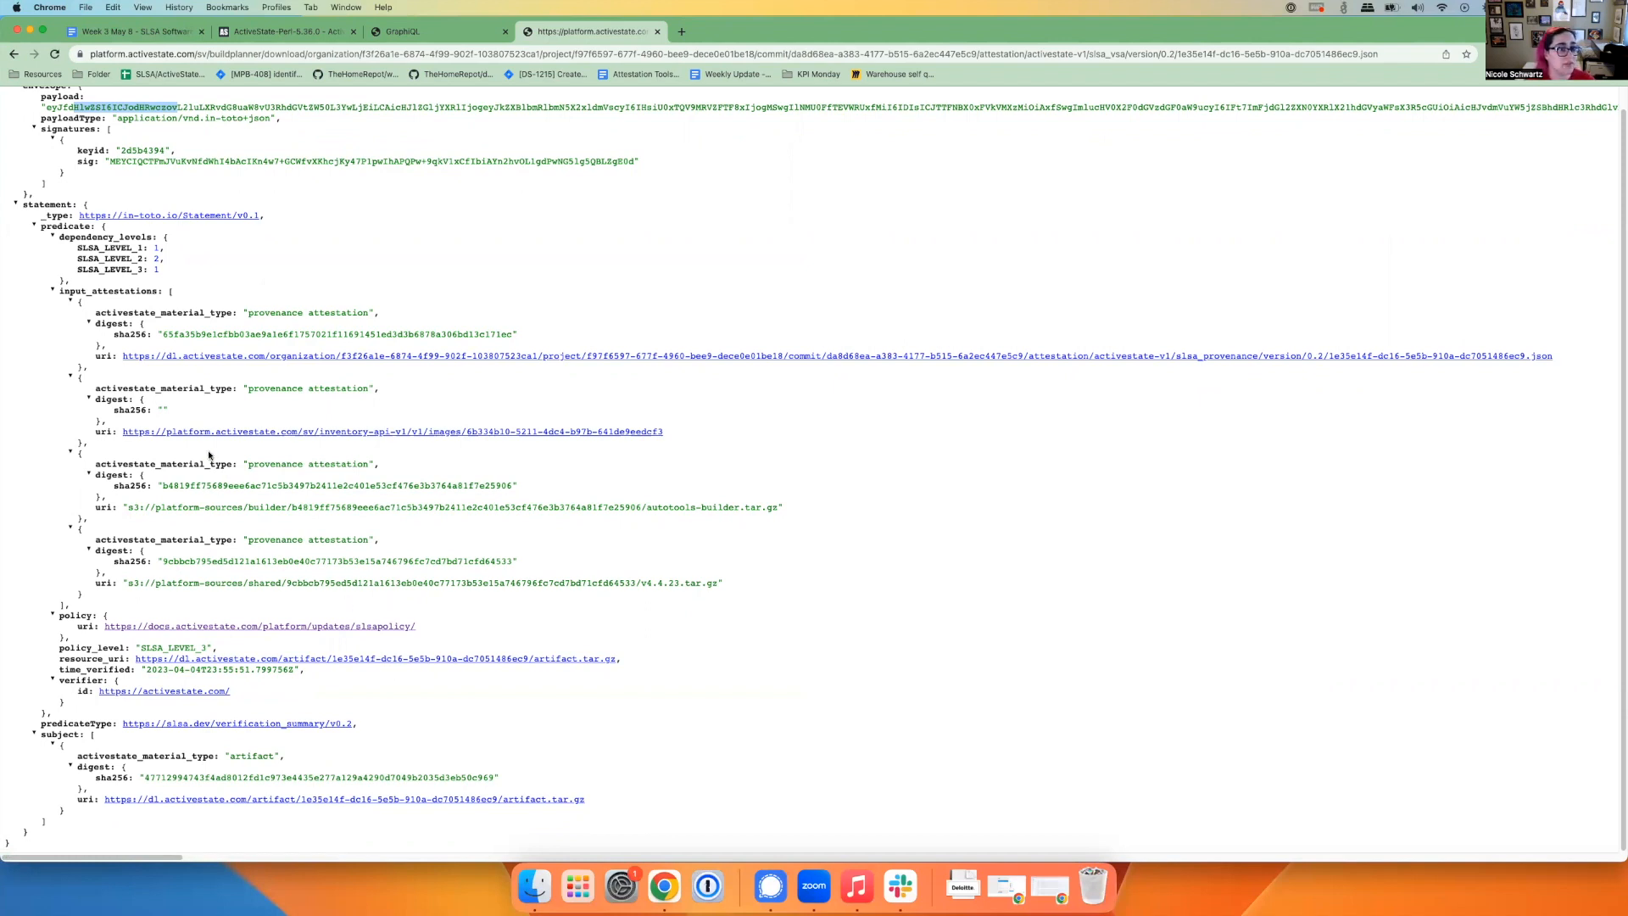
pyautogui.moveTo(325, 422)
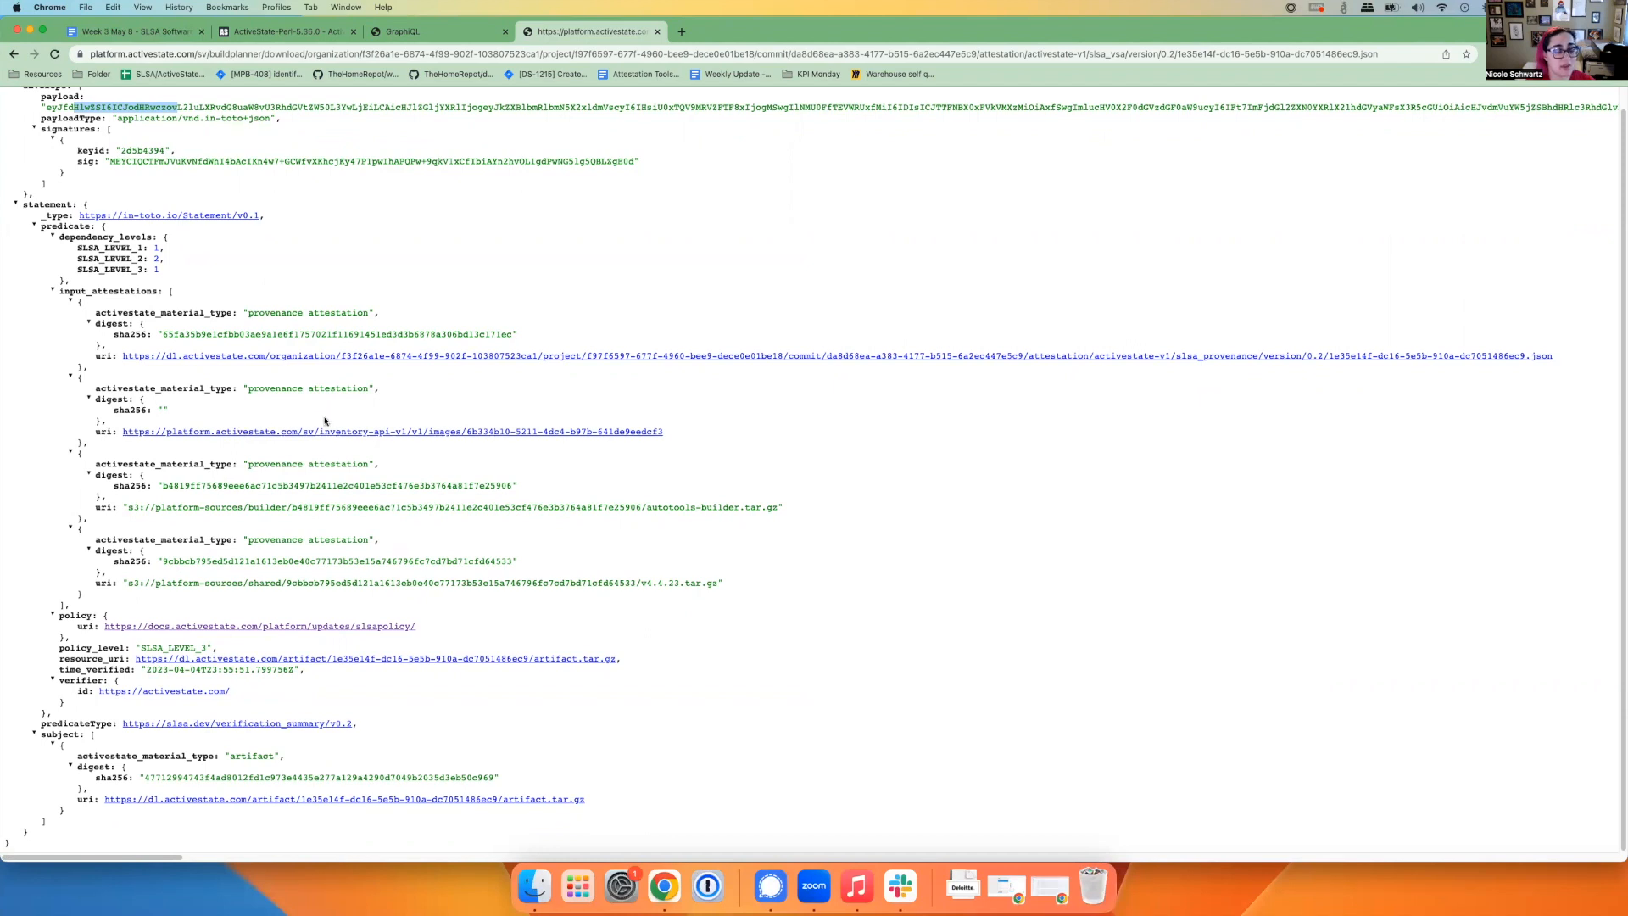
pyautogui.moveTo(323, 420)
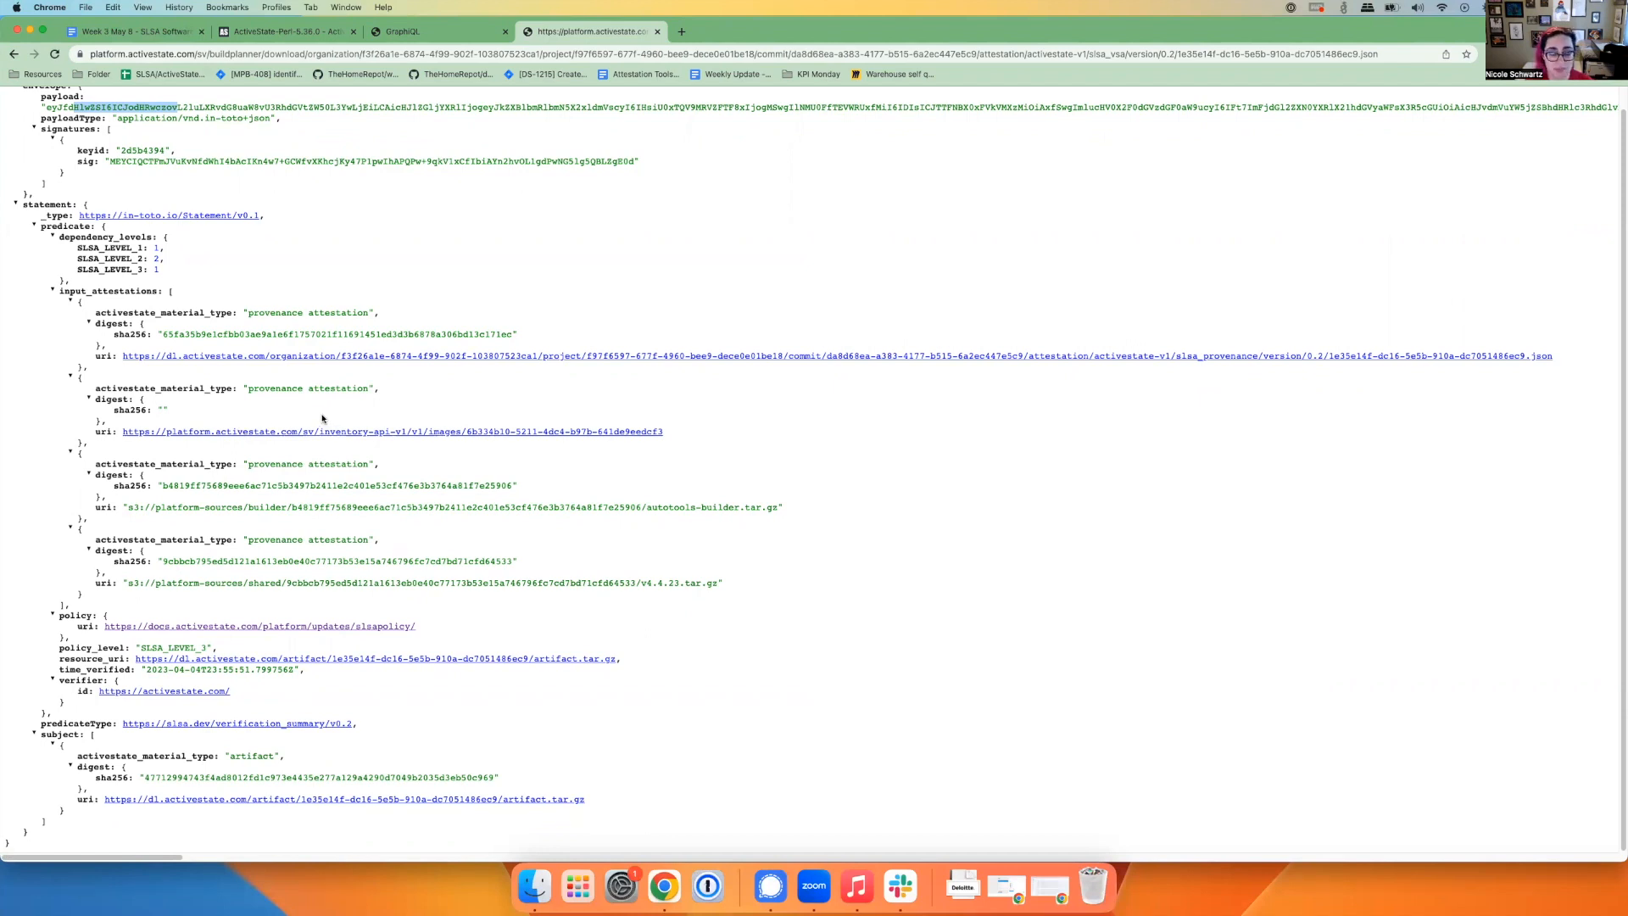